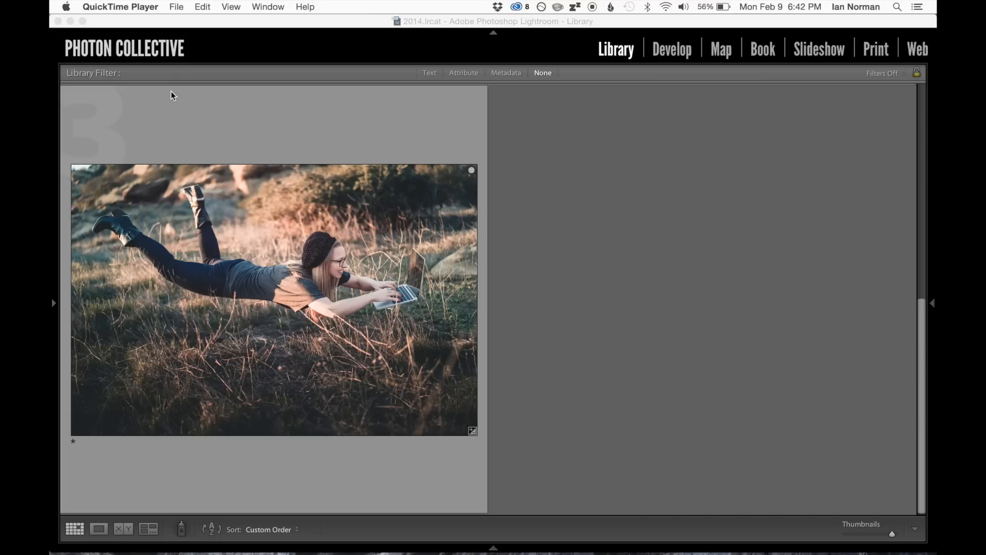
mouse_move(256, 287)
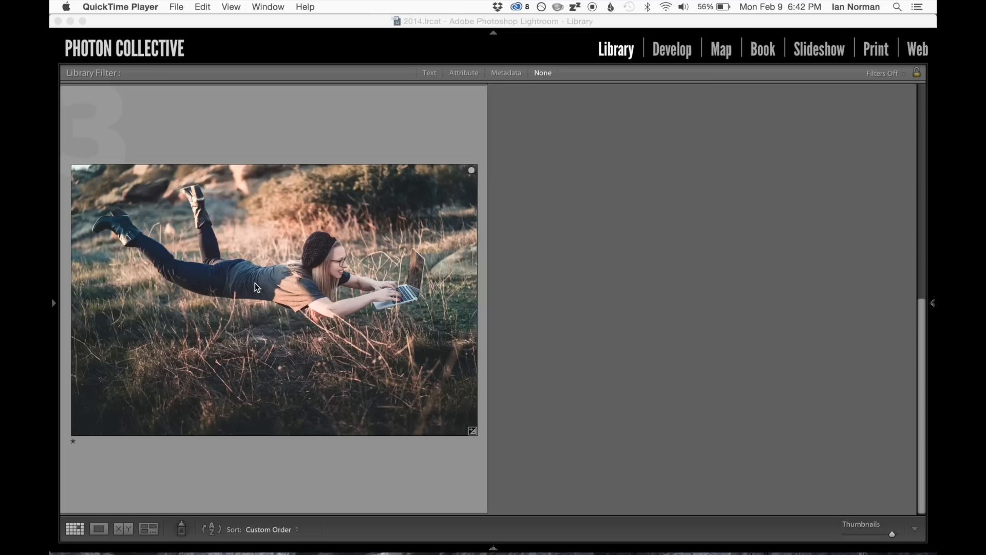
Show the stool shot and the empty grass background plate side by side in Survey view.
click(98, 528)
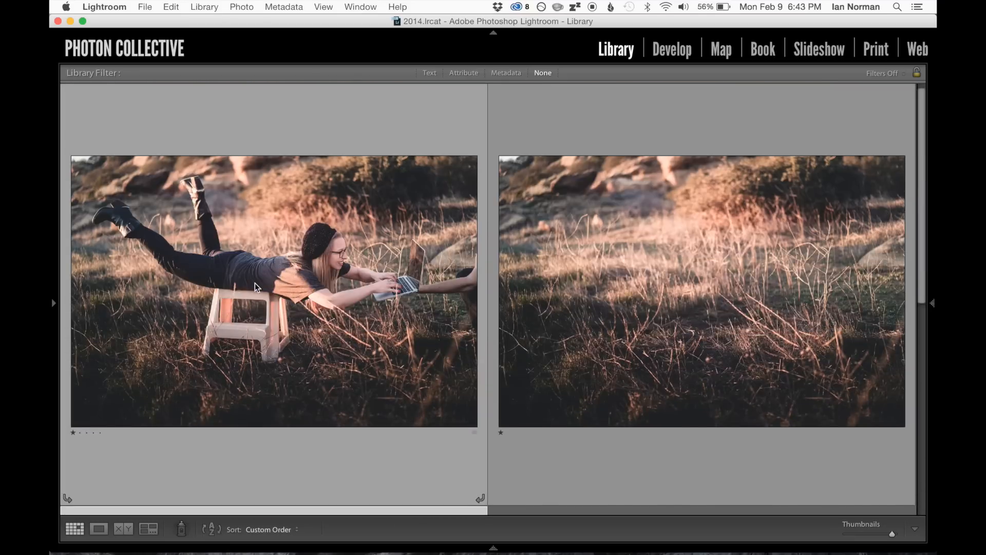
Enlarge the stool shot with the supporting arm to Loupe view on its own.
click(99, 529)
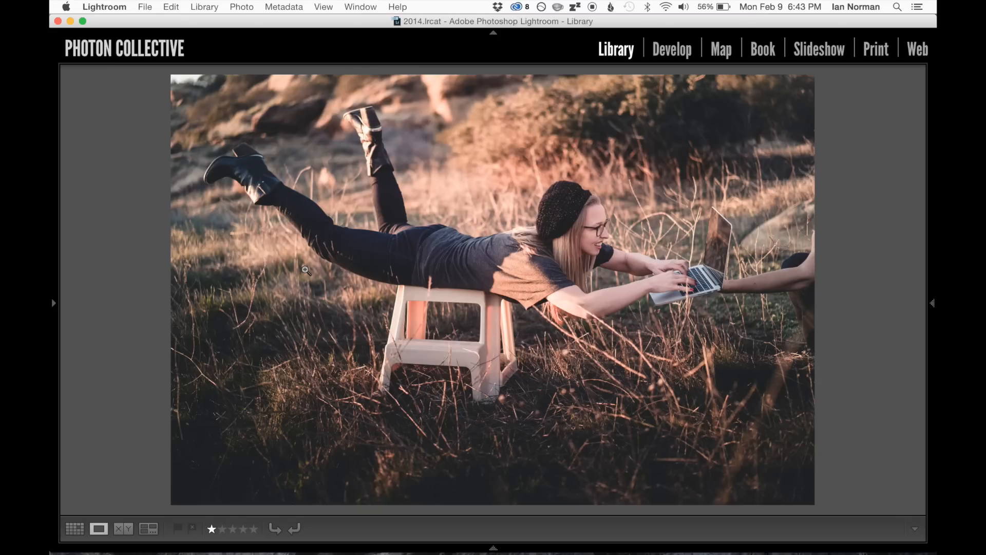
mouse_move(736, 292)
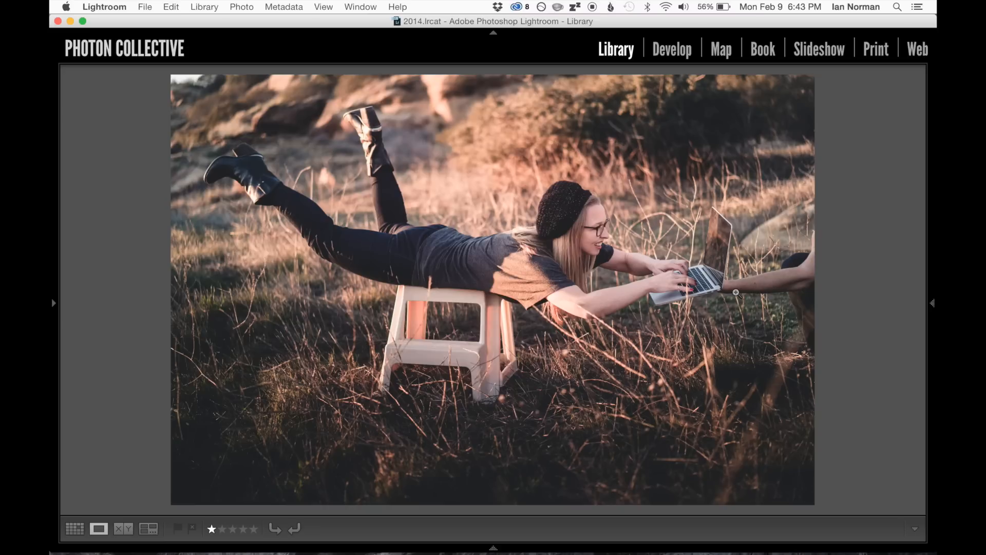
mouse_move(759, 297)
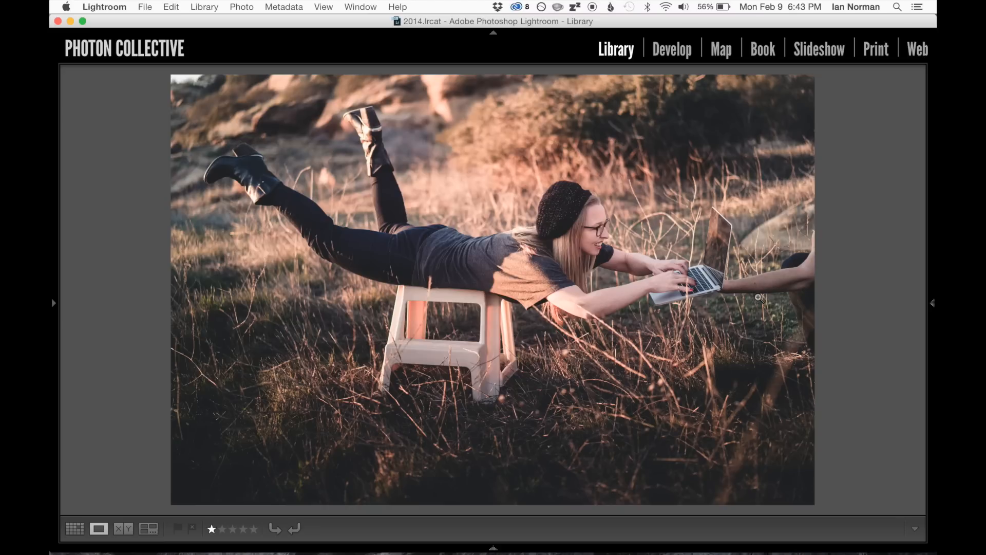
mouse_move(722, 267)
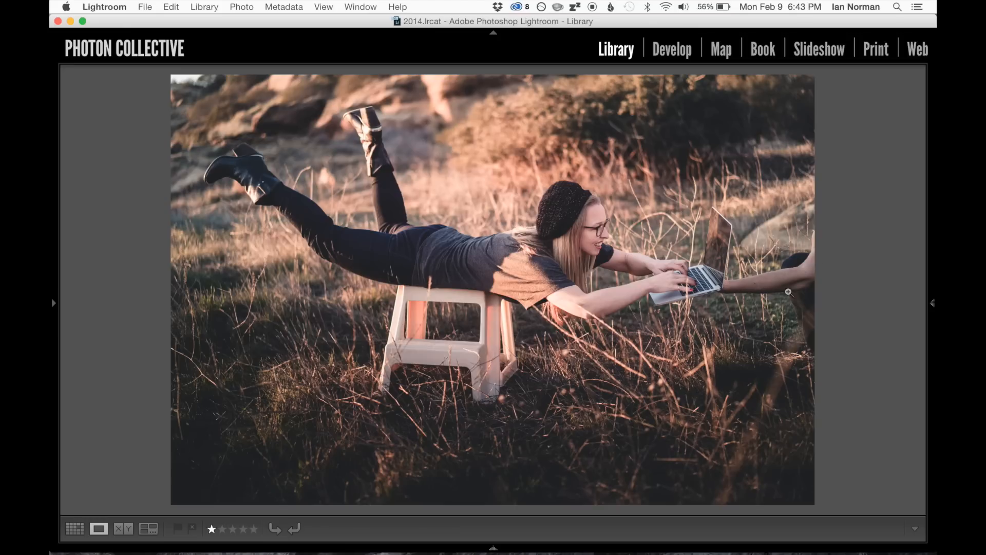
mouse_move(636, 296)
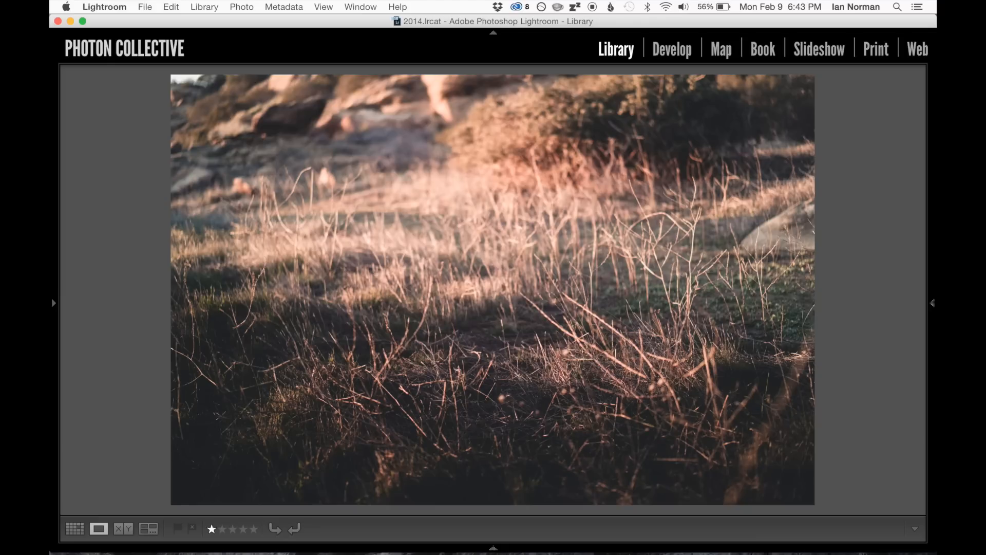
mouse_move(622, 272)
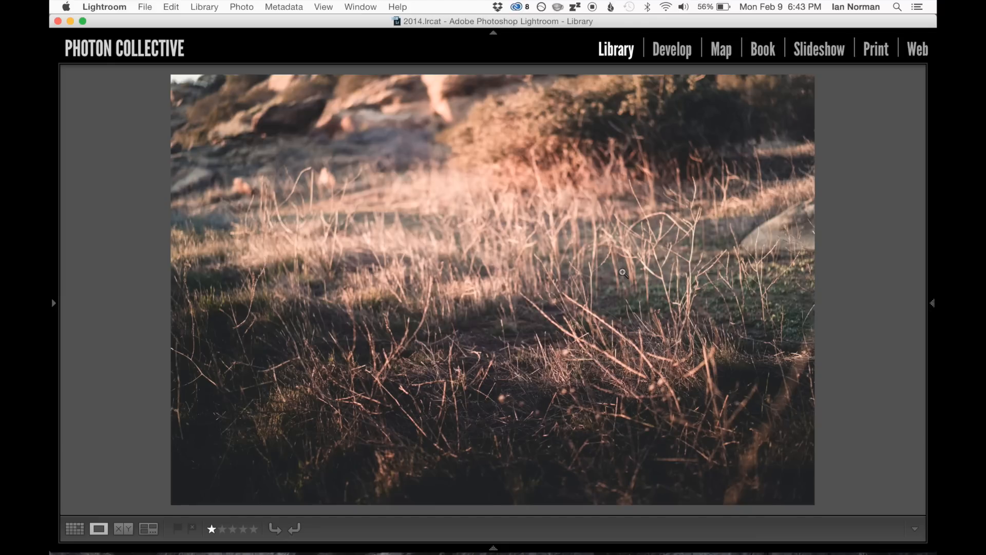
mouse_move(516, 413)
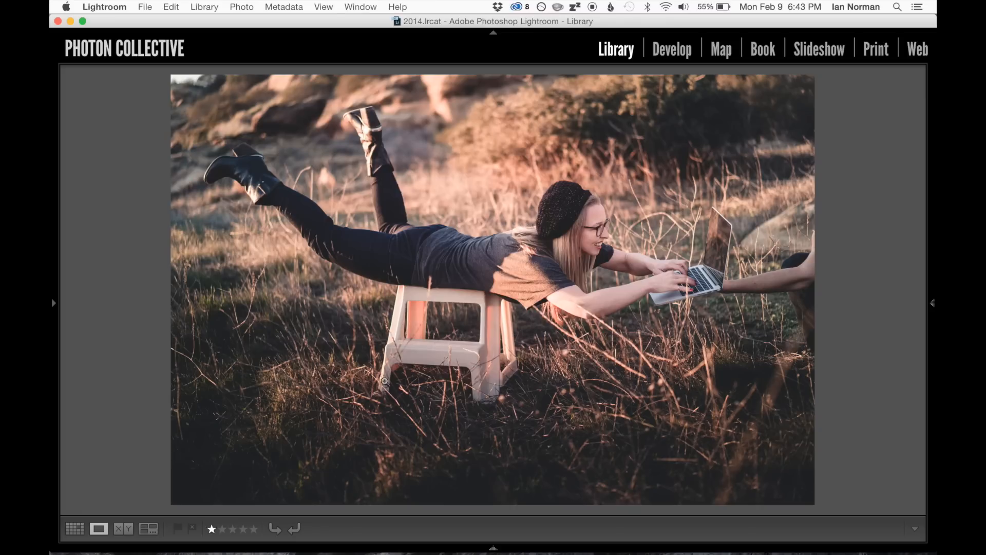
mouse_move(389, 408)
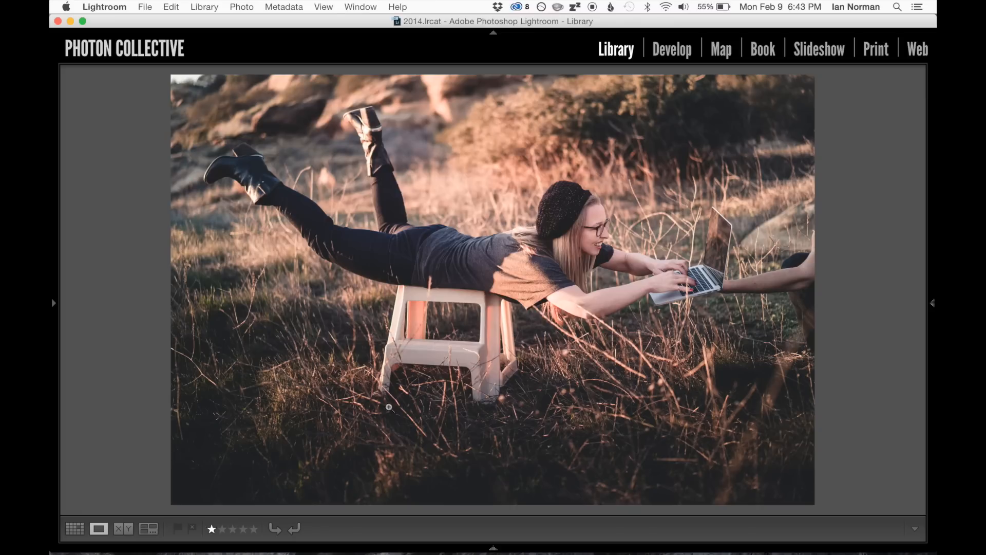
mouse_move(492, 298)
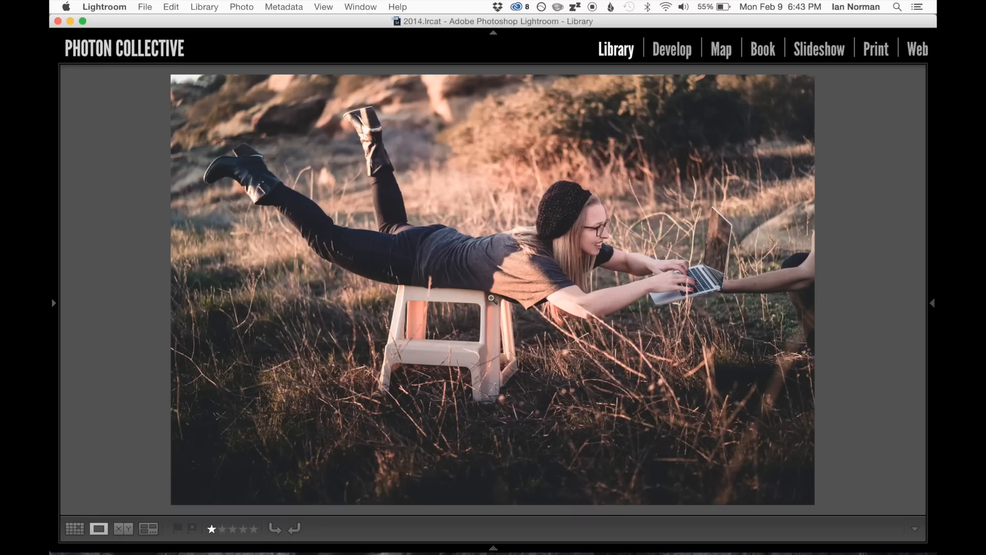
mouse_move(507, 325)
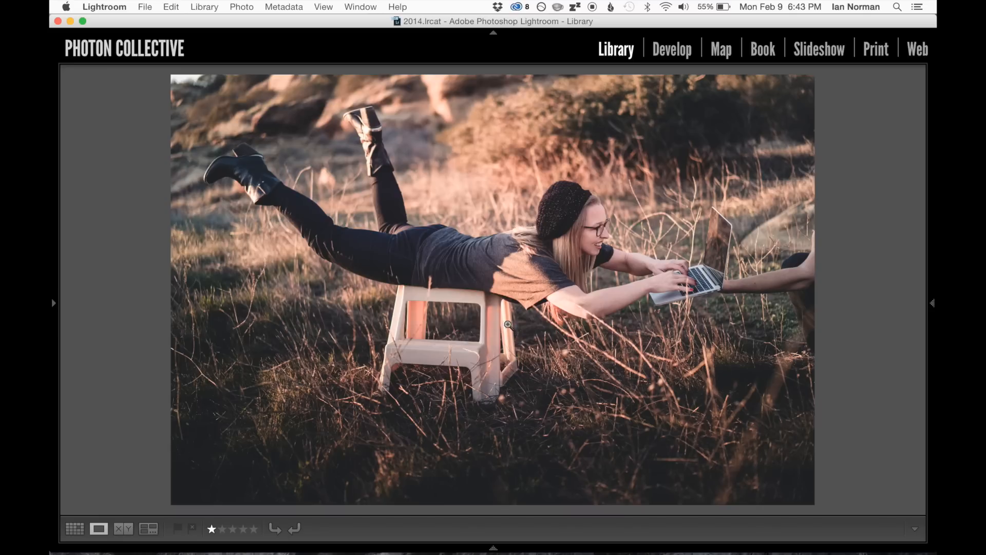
mouse_move(771, 302)
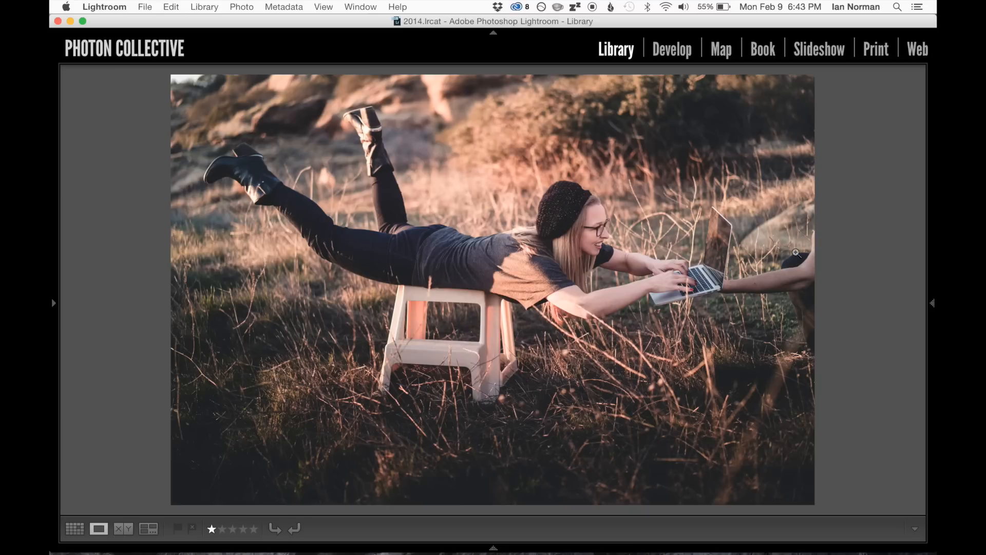
mouse_move(784, 252)
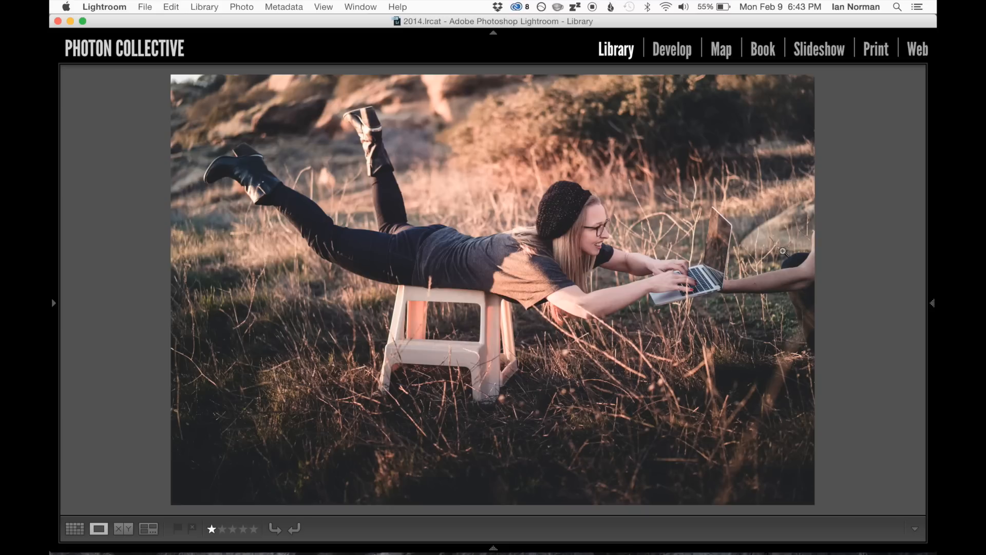
Send the stool shot and background plate from Survey view to Photoshop as layers.
click(123, 528)
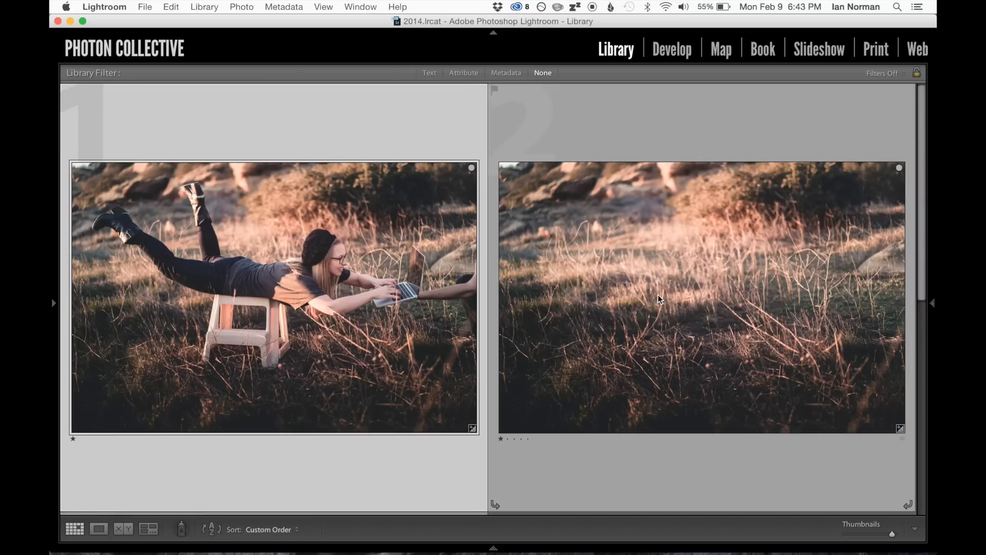
mouse_move(621, 234)
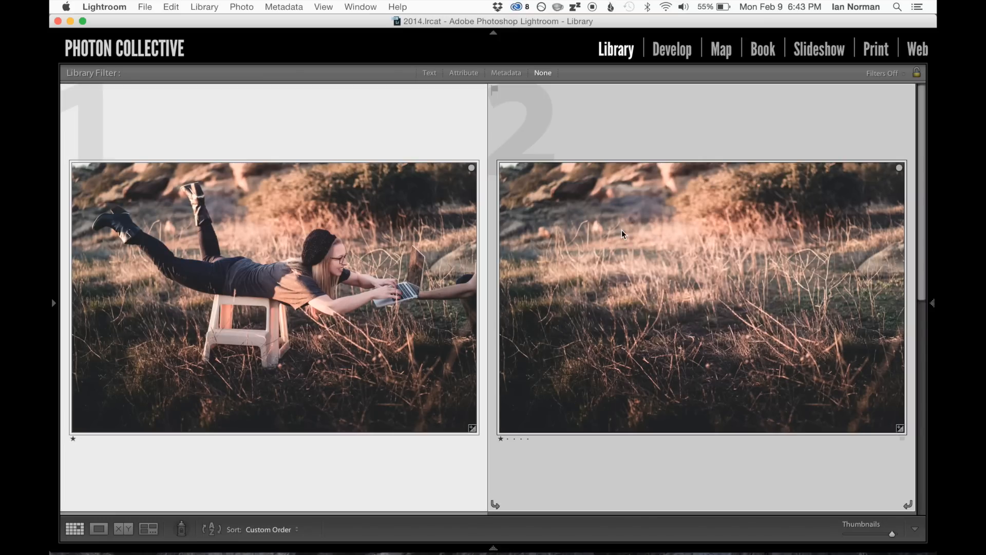
right_click(622, 235)
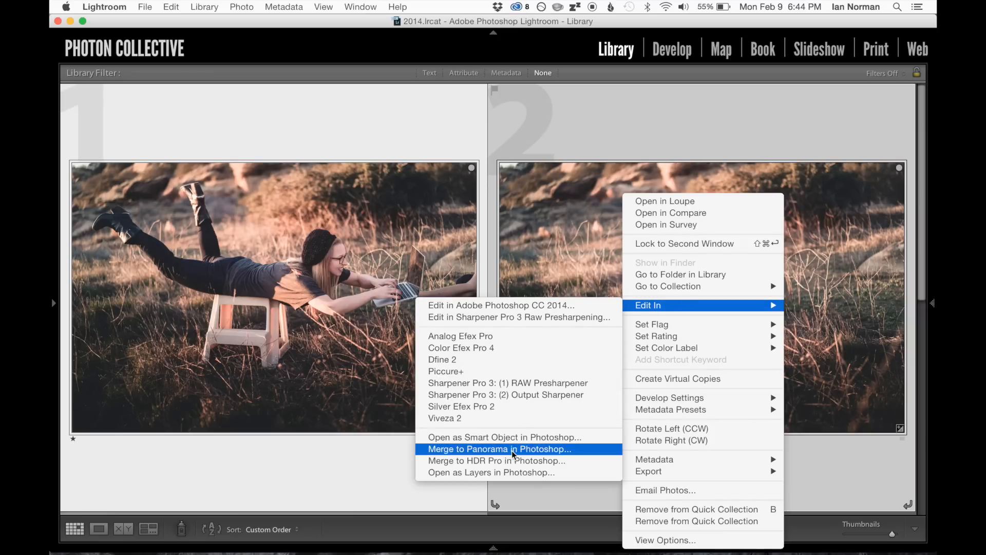
mouse_move(503, 472)
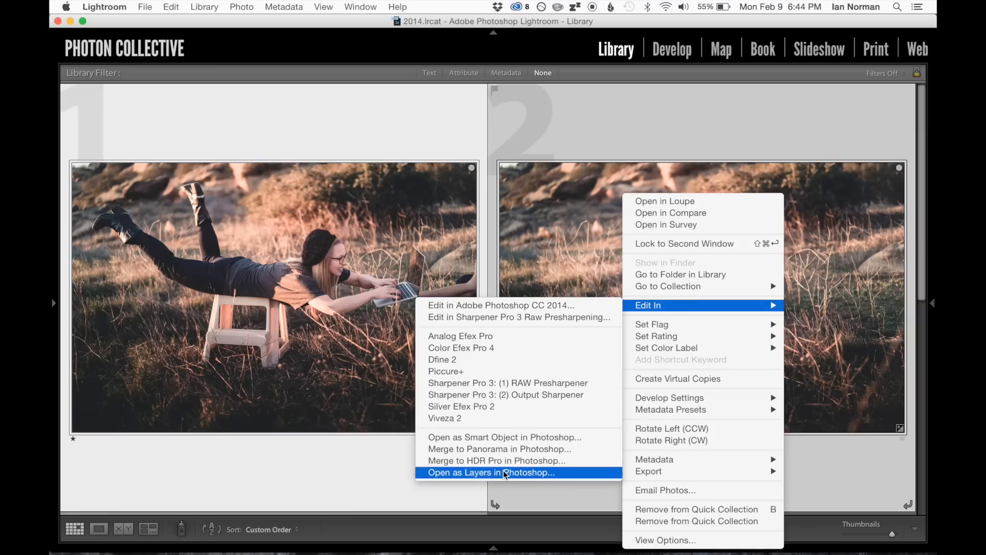
click(490, 472)
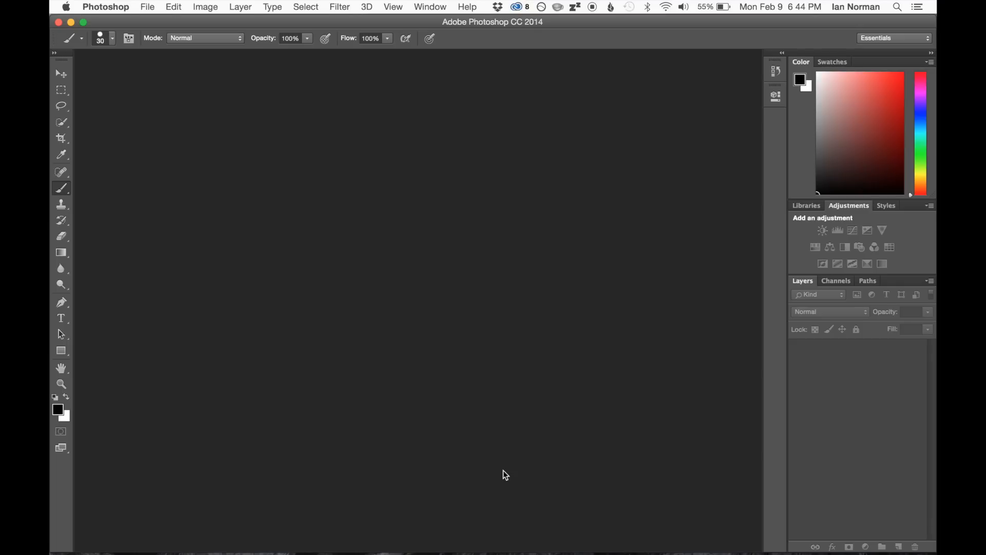
Load both photos into one stack via Load Files into Stack with automatic alignment enabled.
click(147, 7)
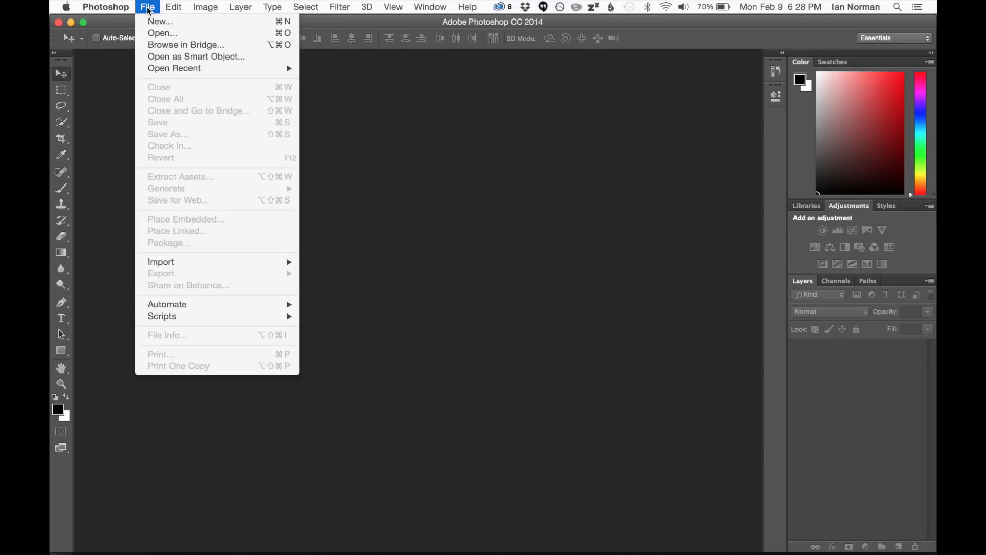
mouse_move(162, 316)
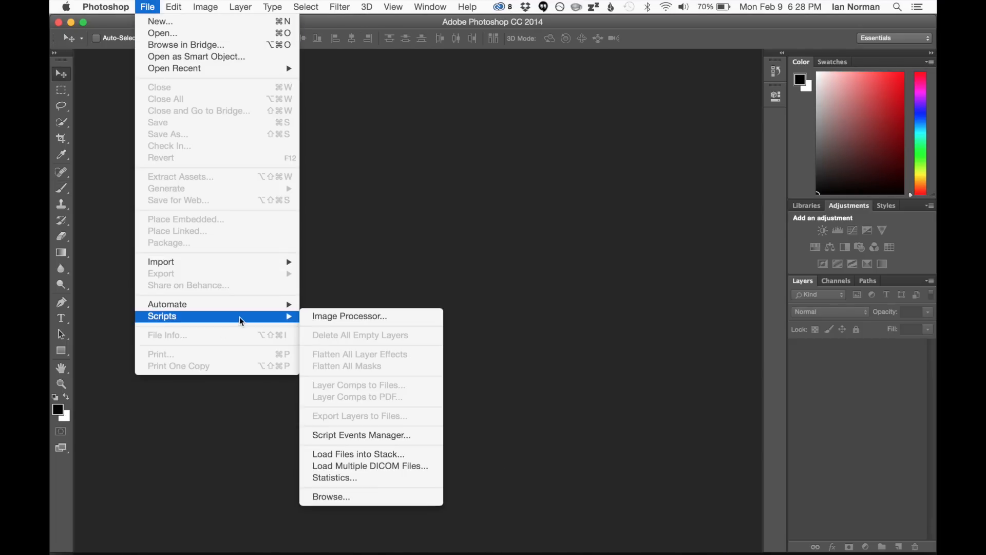
mouse_move(357, 453)
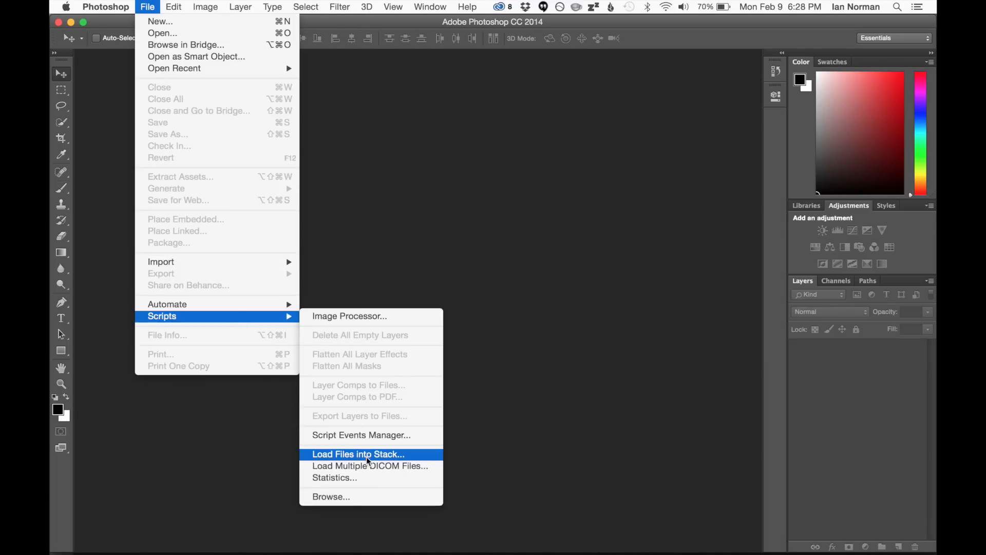
click(357, 454)
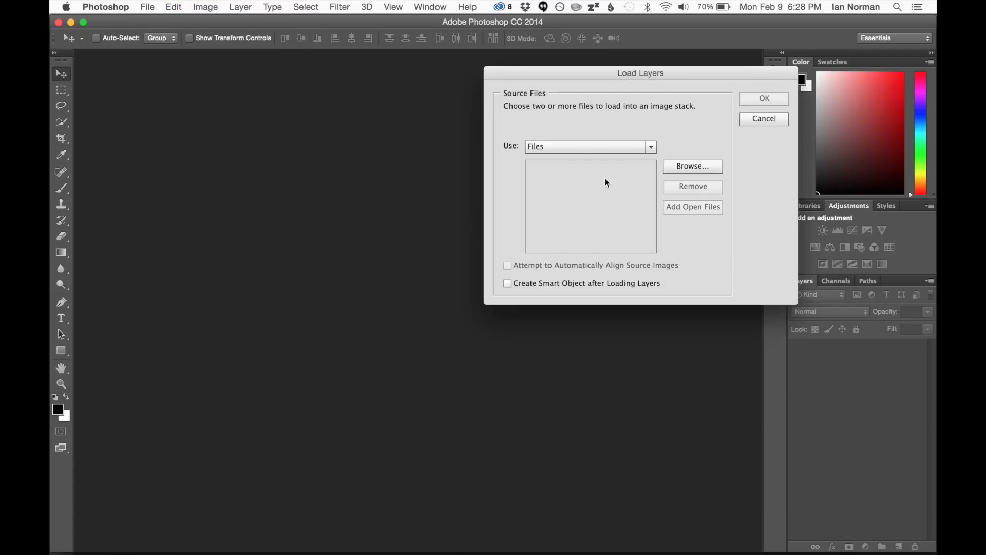
click(692, 166)
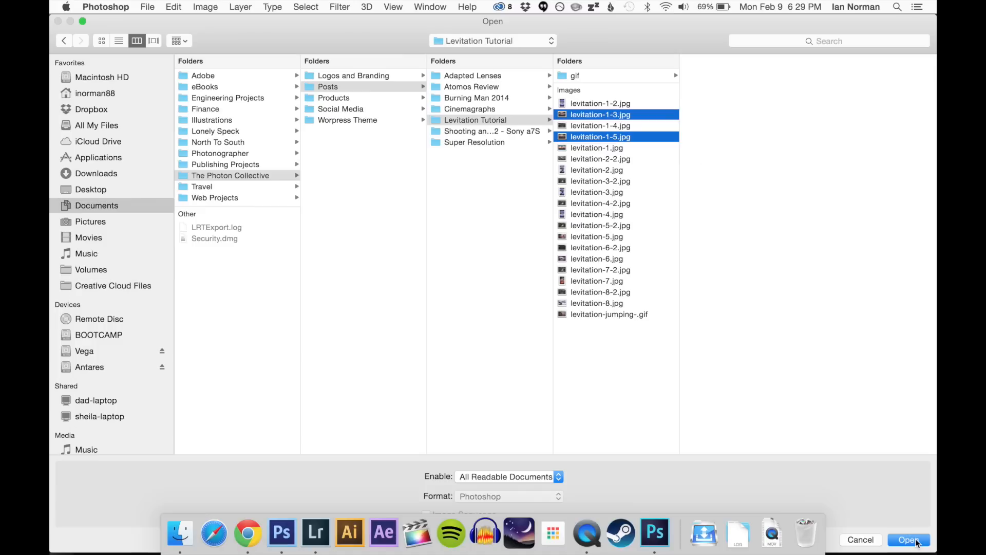
click(908, 540)
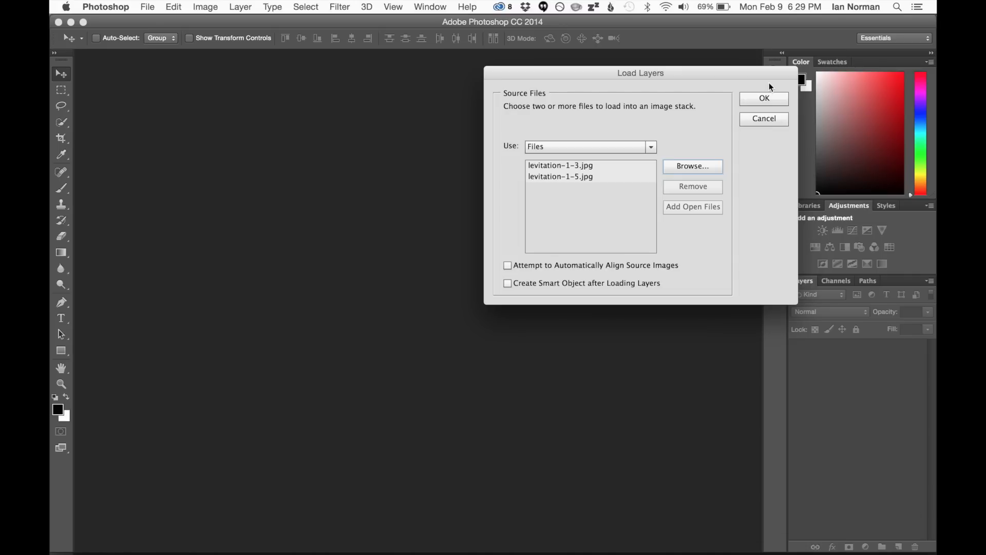
click(560, 165)
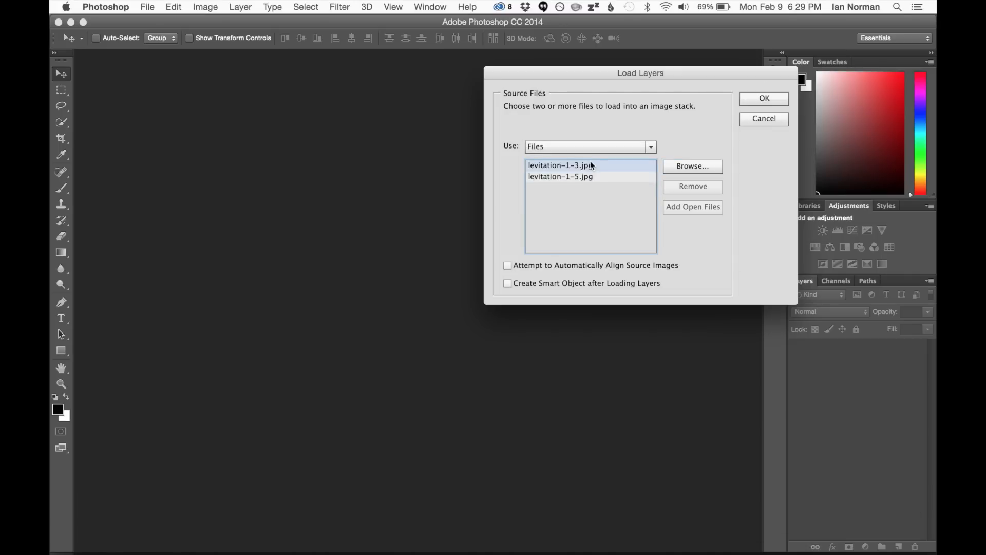
click(559, 176)
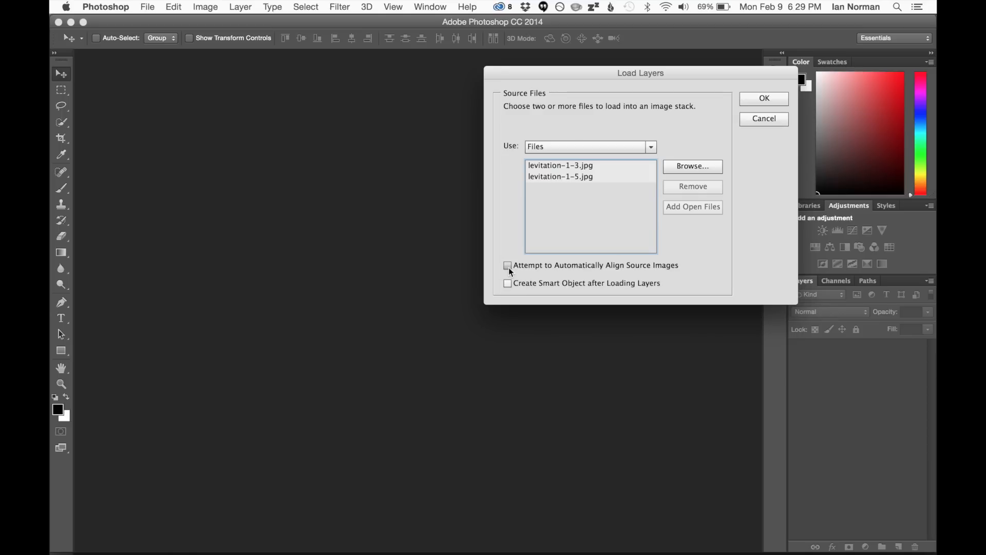
click(507, 265)
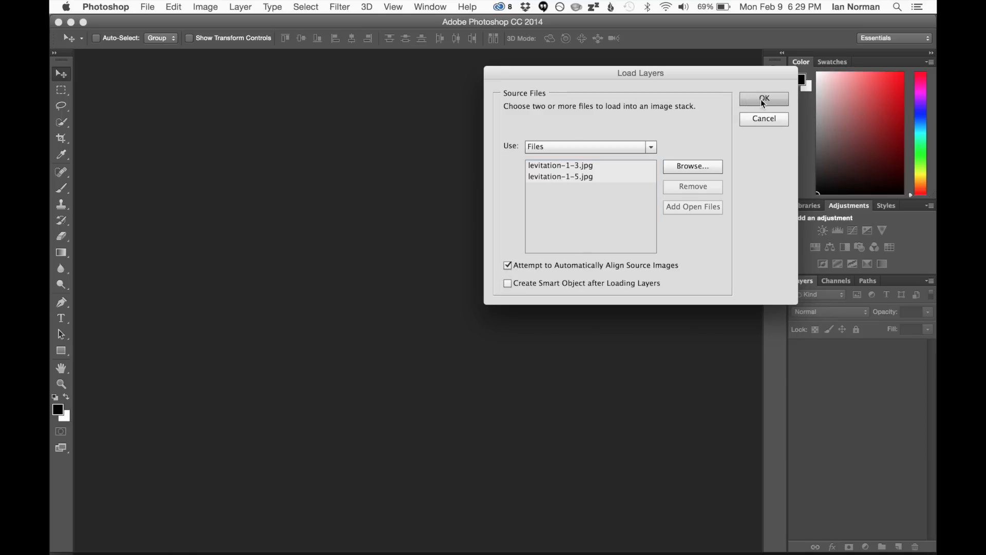
click(763, 99)
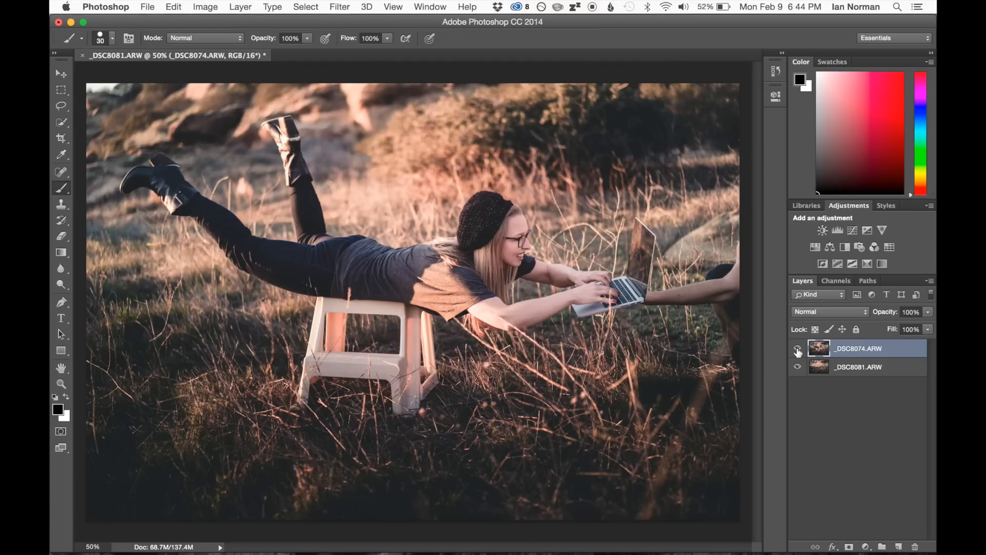
Hide the stool-shot layer to reveal the empty grass beneath, then show it again.
click(797, 351)
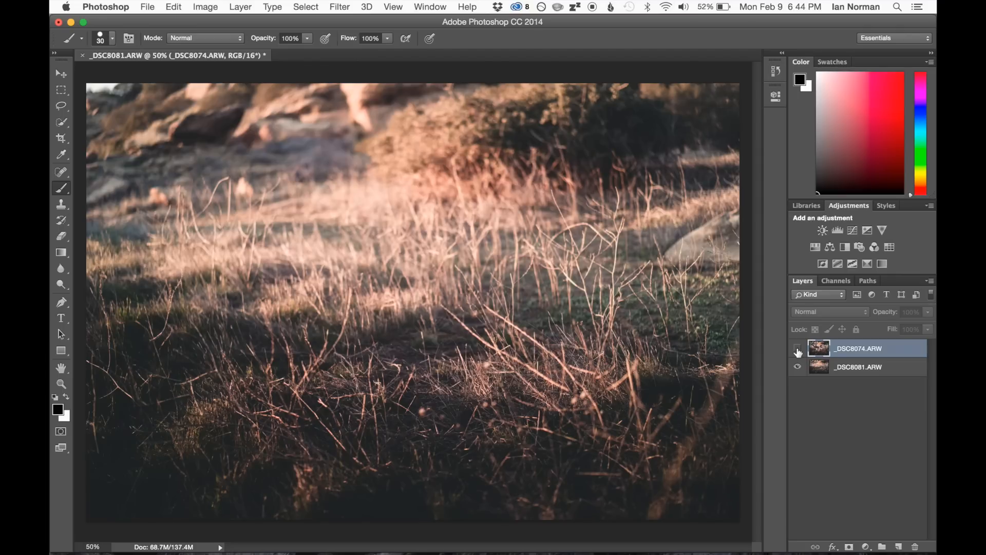
click(797, 351)
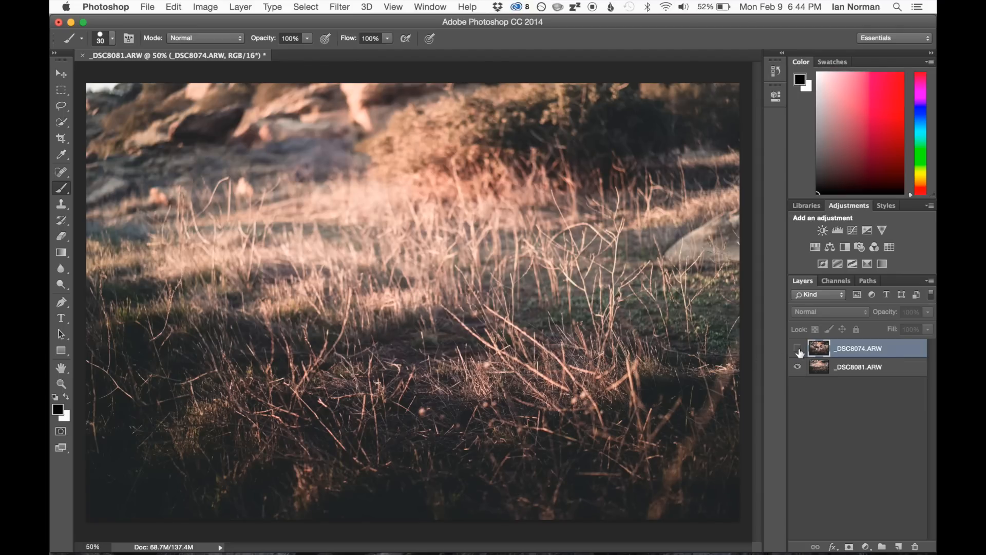
click(797, 351)
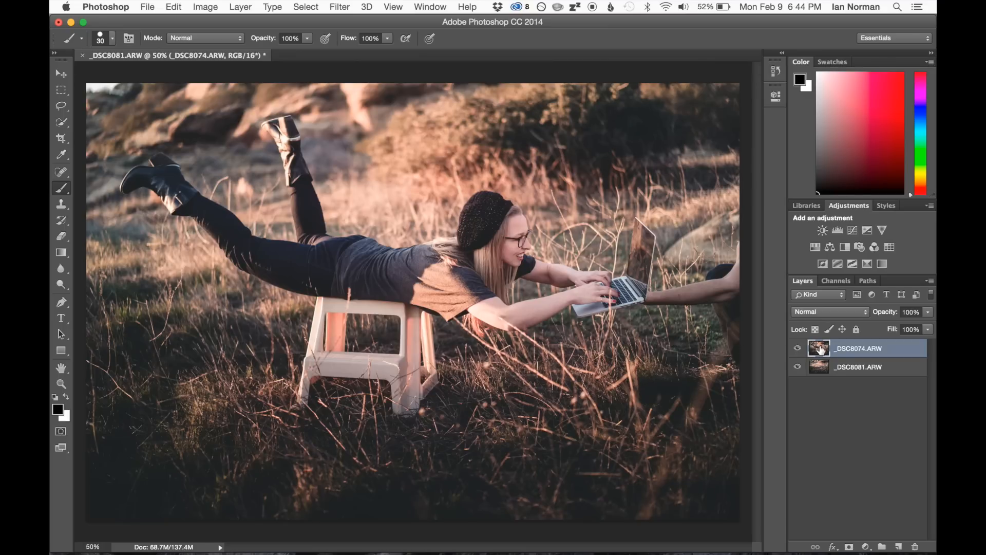
mouse_move(829, 353)
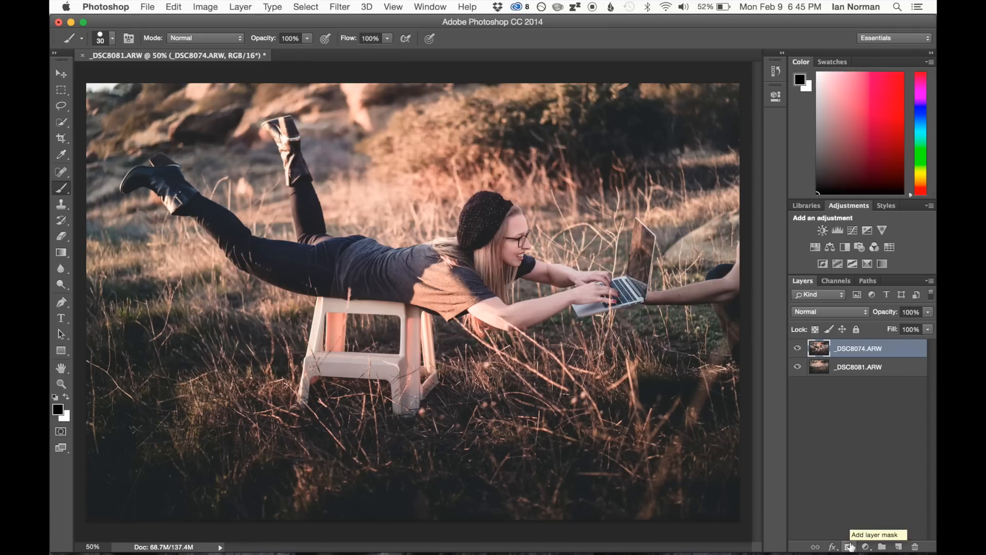
Add a white layer mask to the stool-shot layer.
click(848, 546)
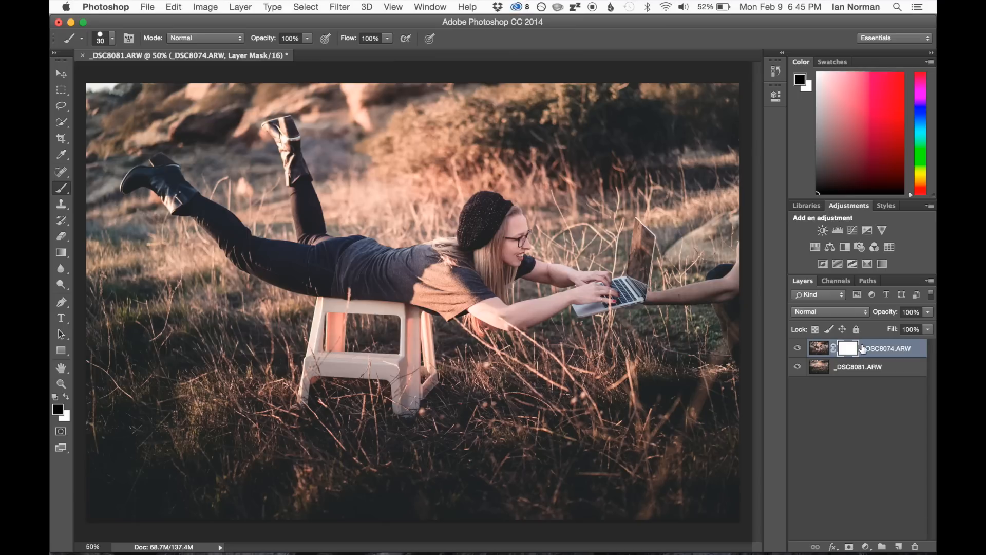
mouse_move(830, 350)
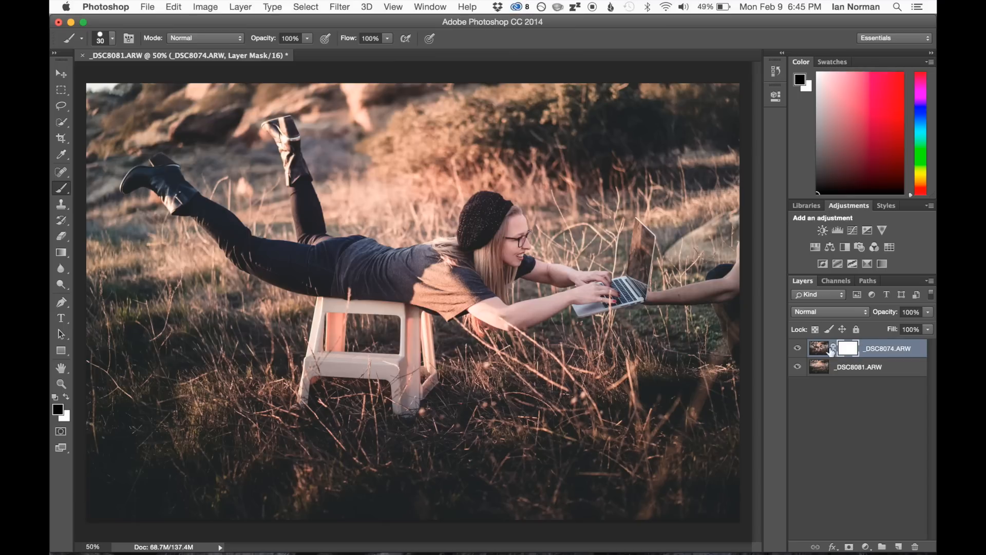
mouse_move(848, 353)
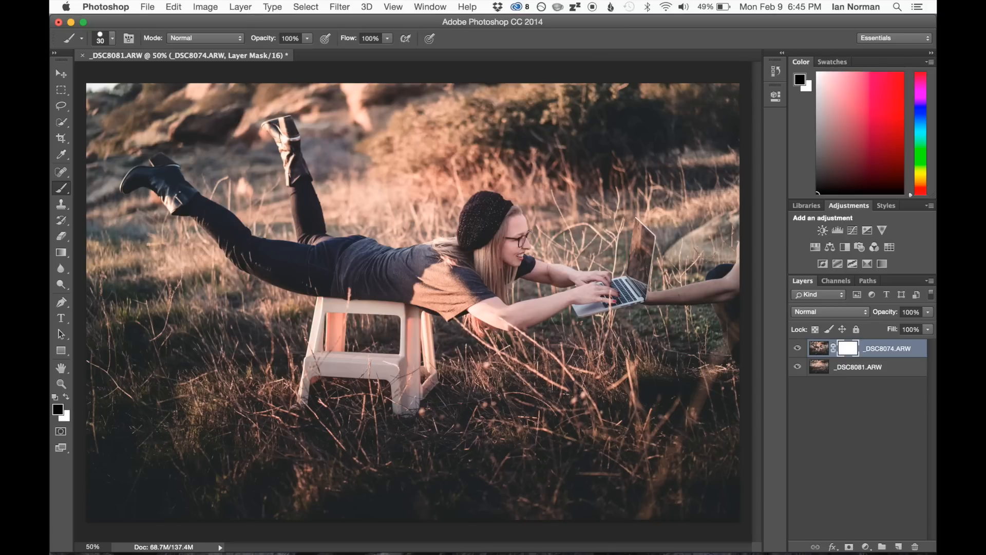
mouse_move(52, 185)
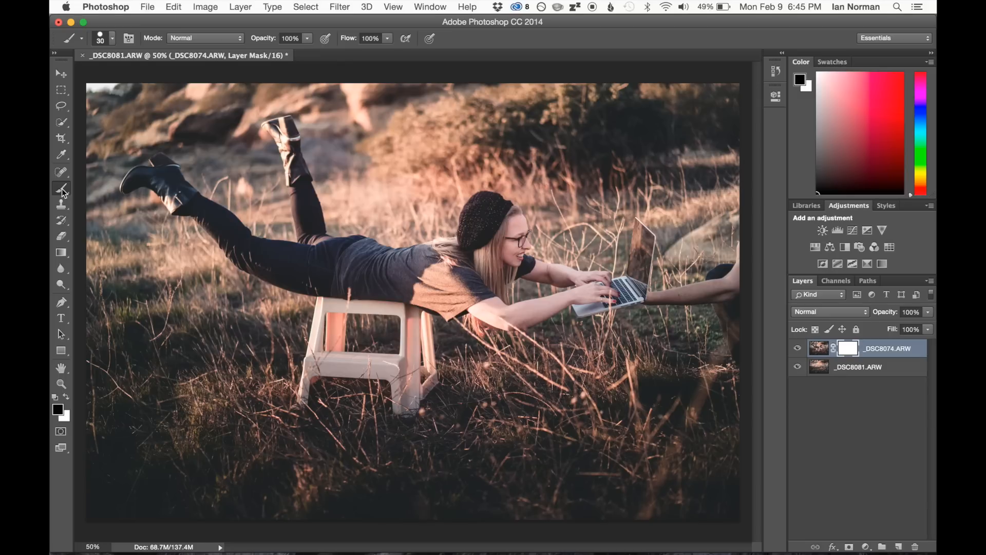
mouse_move(59, 413)
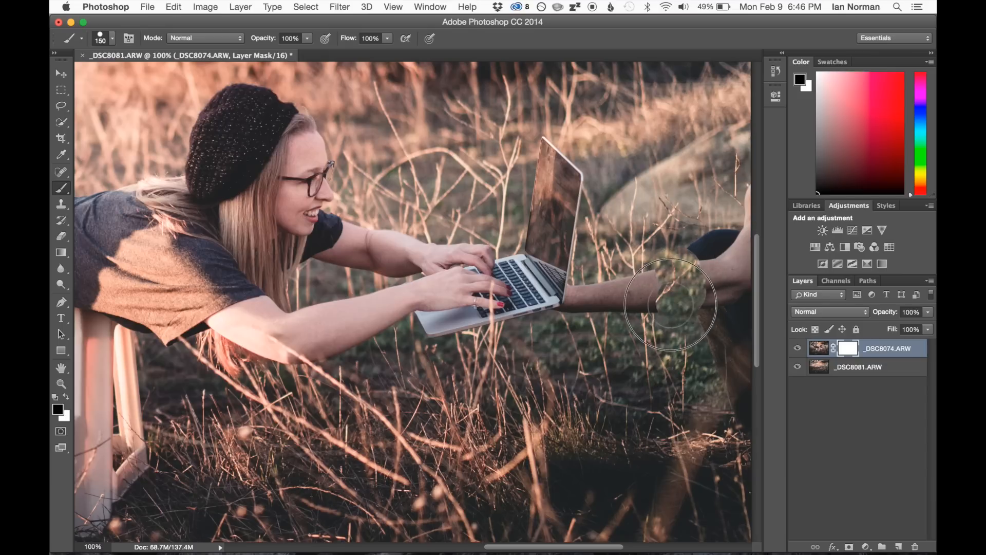
Paint black on the mask over the helper's arm so grass shows instead.
drag(669, 305, 733, 393)
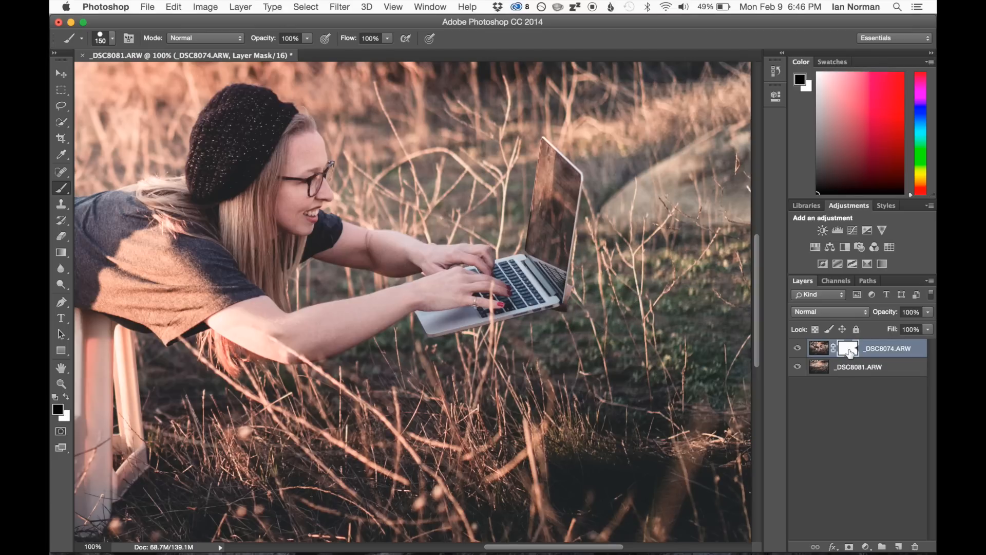
mouse_move(848, 350)
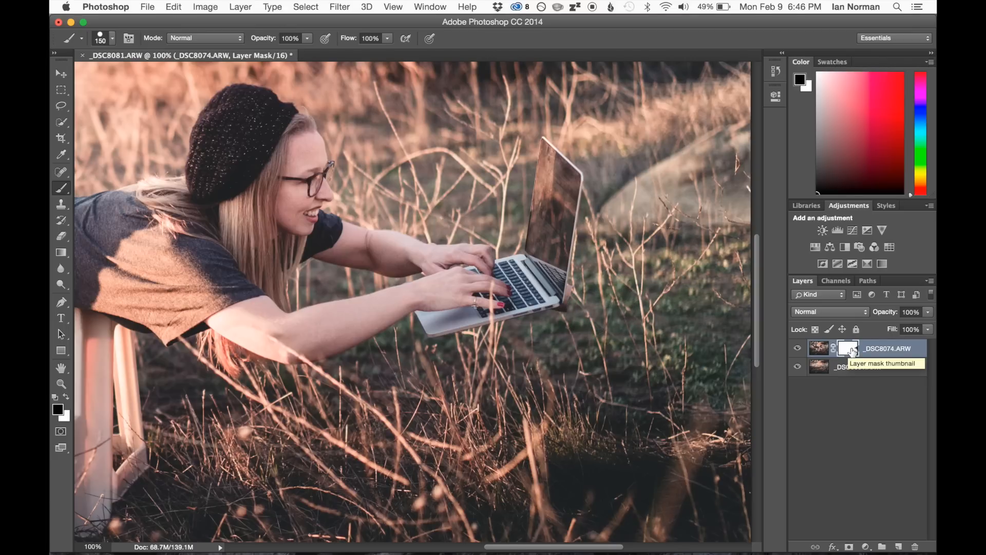
click(847, 347)
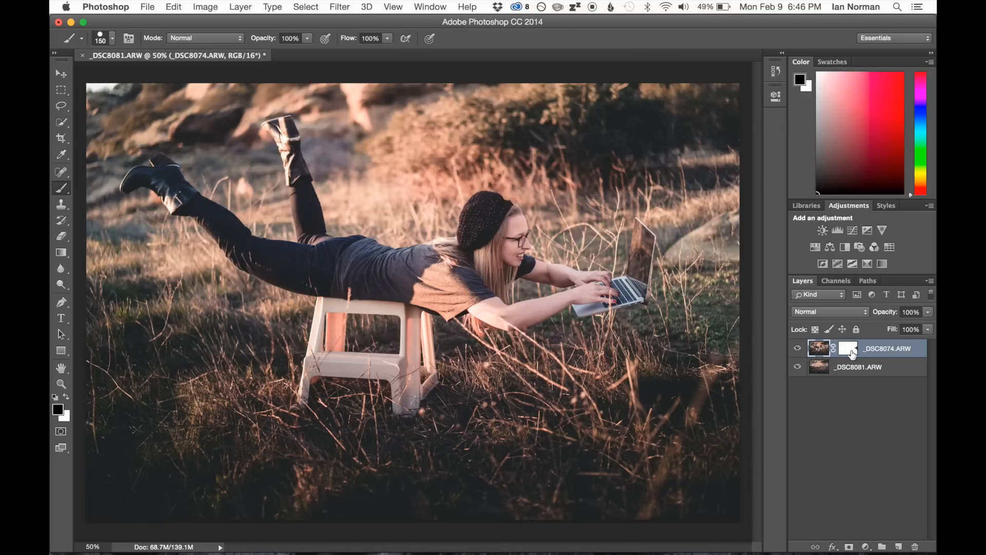
Mask away the leftover hand trace under the laptop corner at close zoom.
click(847, 347)
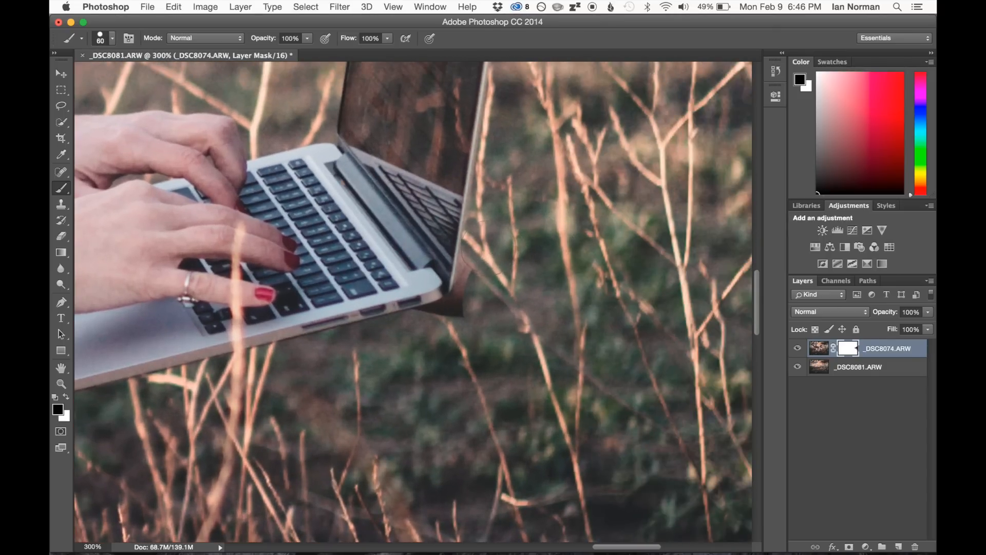
click(481, 273)
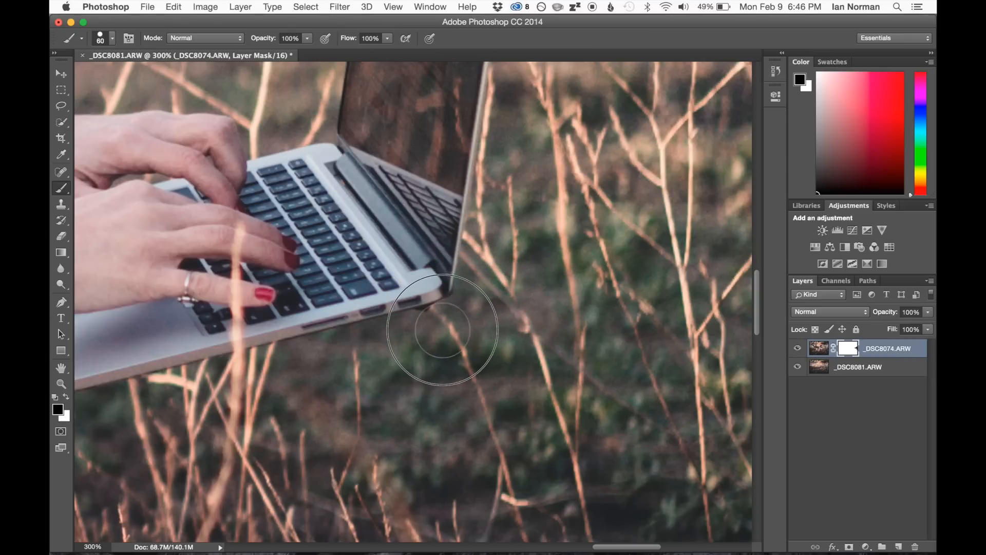
mouse_move(425, 333)
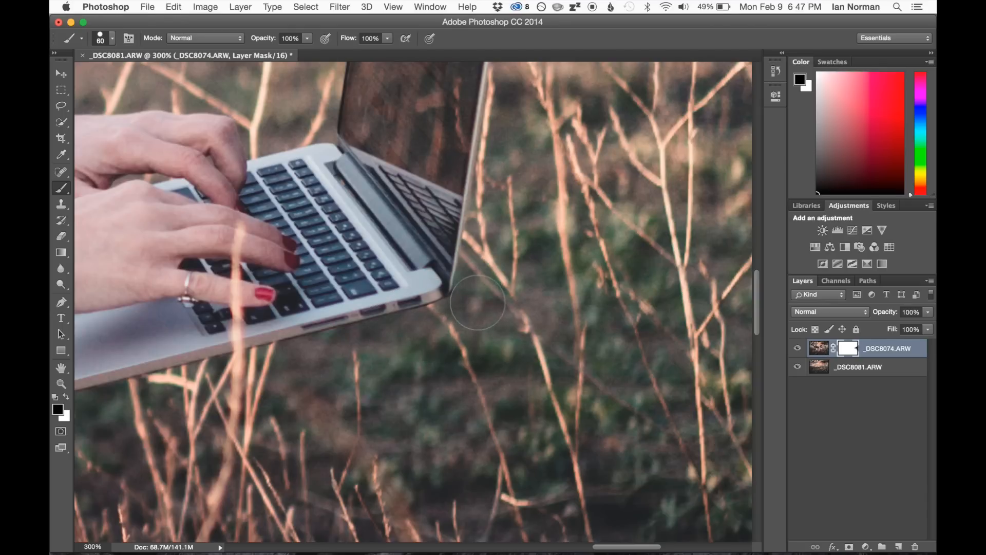
mouse_move(566, 335)
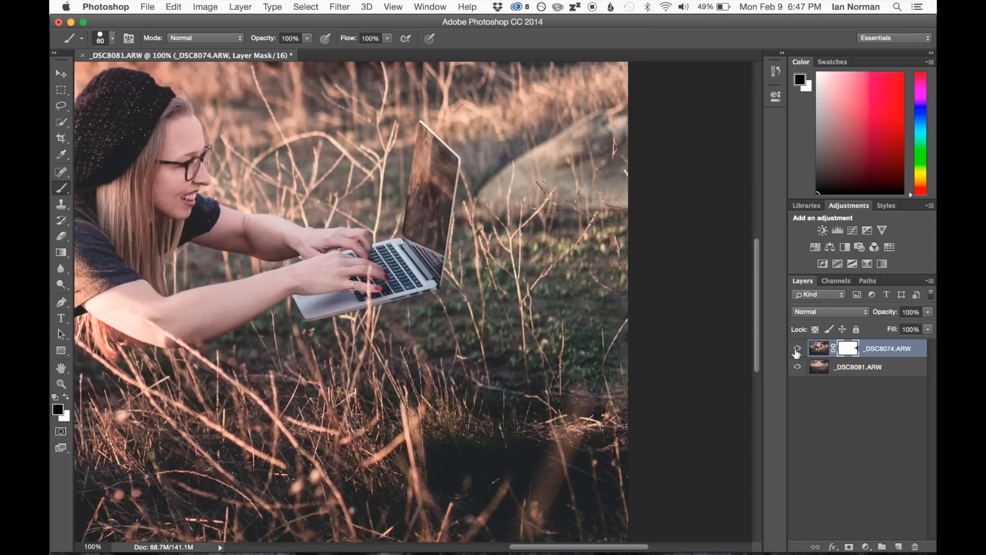
mouse_move(797, 352)
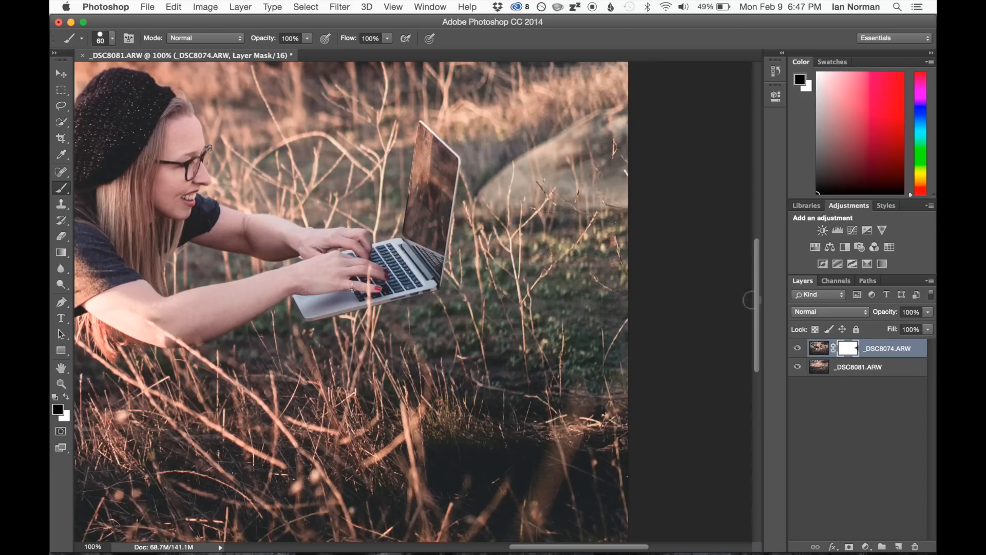
mouse_move(565, 205)
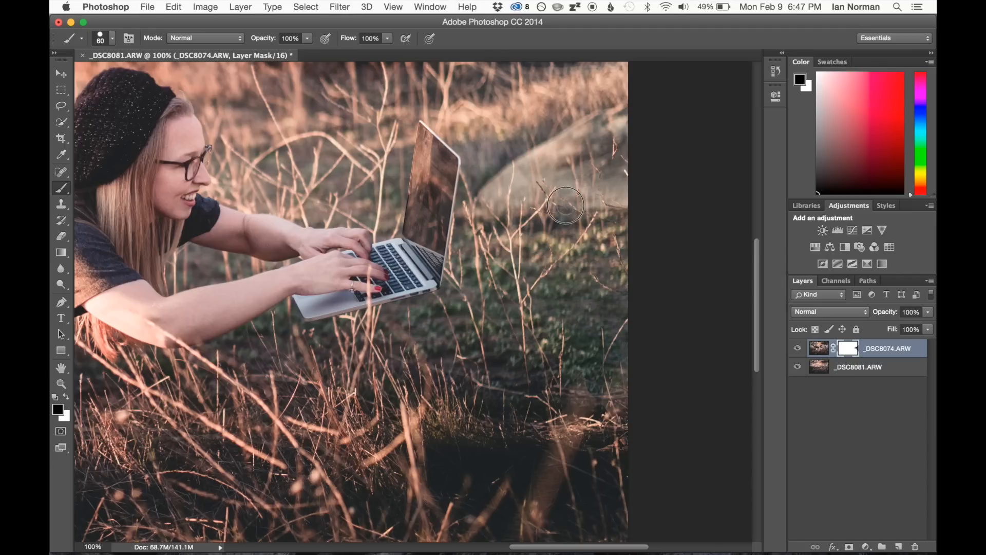
mouse_move(543, 182)
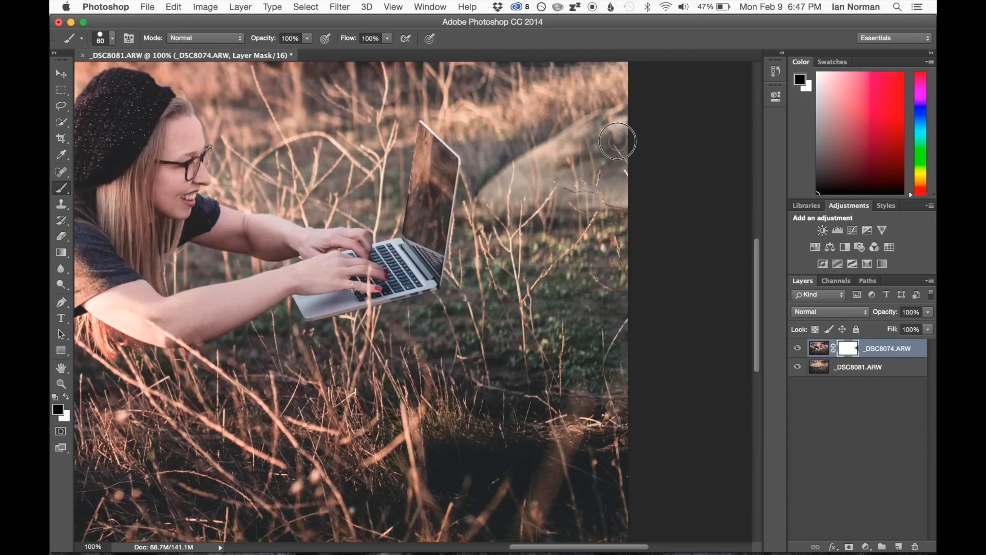
mouse_move(573, 289)
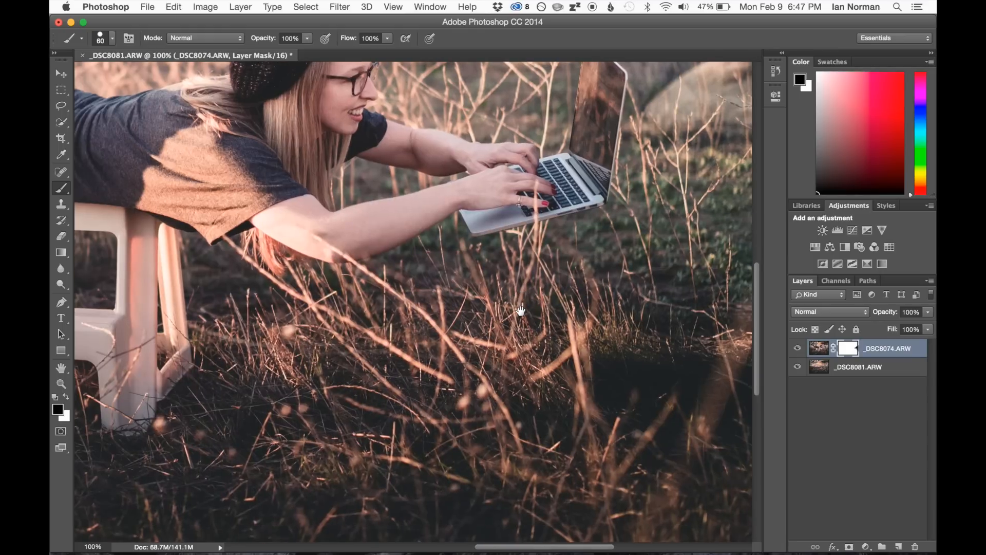
Mask out the stool's seat and legs beneath the woman so grass shows and she floats.
drag(520, 311, 589, 279)
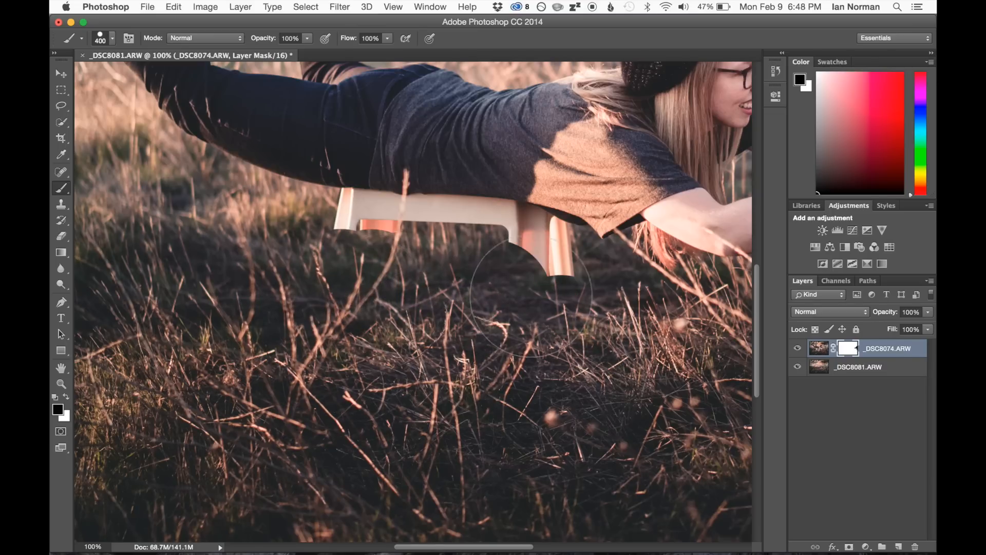
click(471, 280)
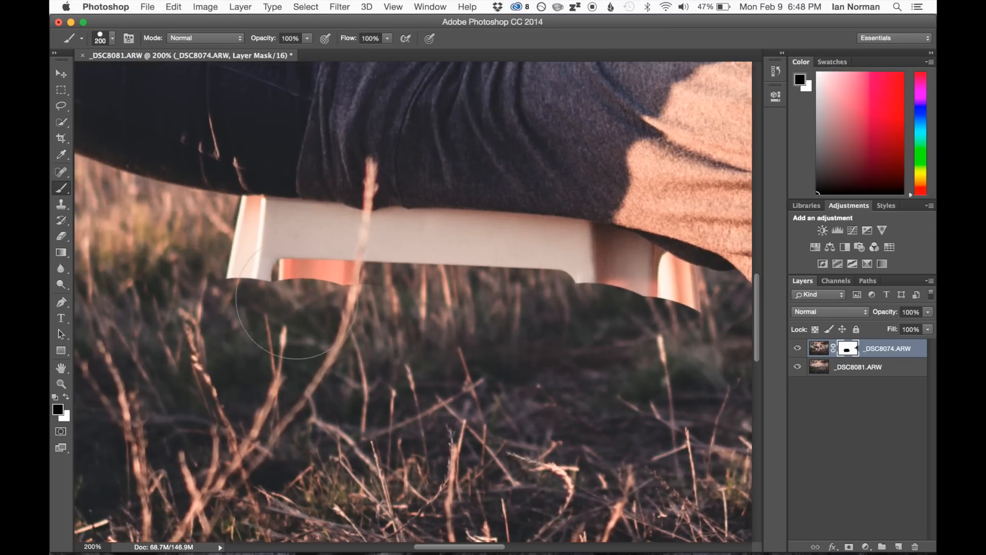
key([)
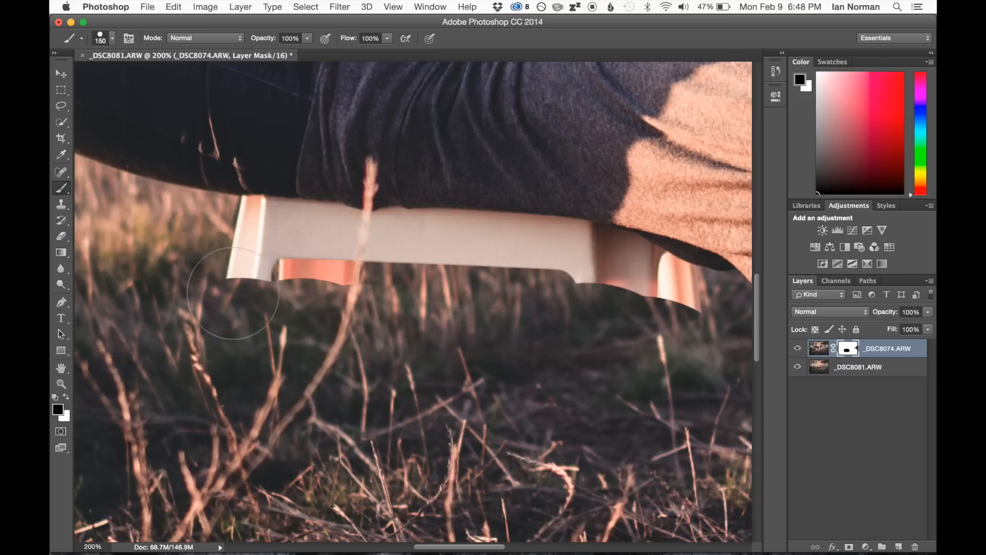
drag(236, 296, 235, 252)
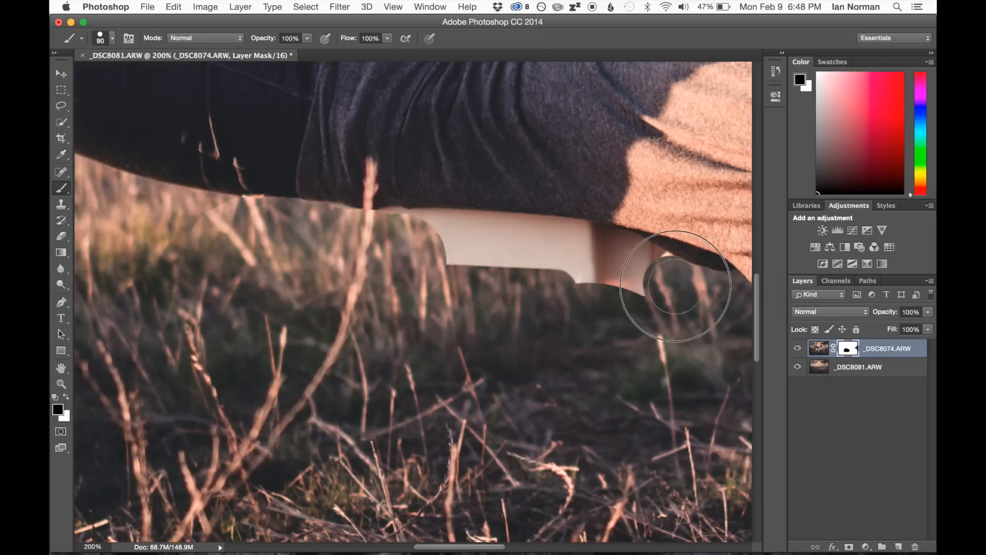
drag(676, 286, 553, 245)
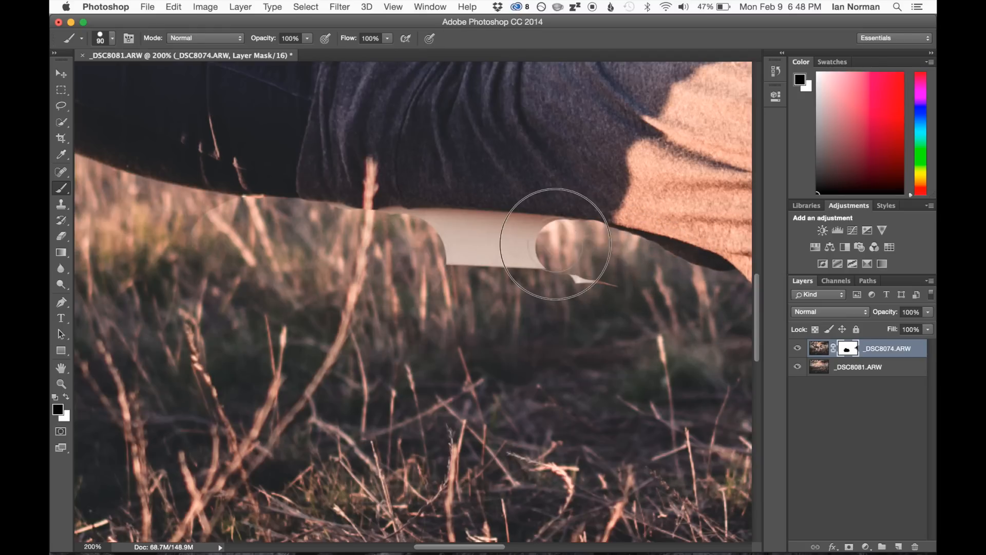
drag(554, 242, 471, 235)
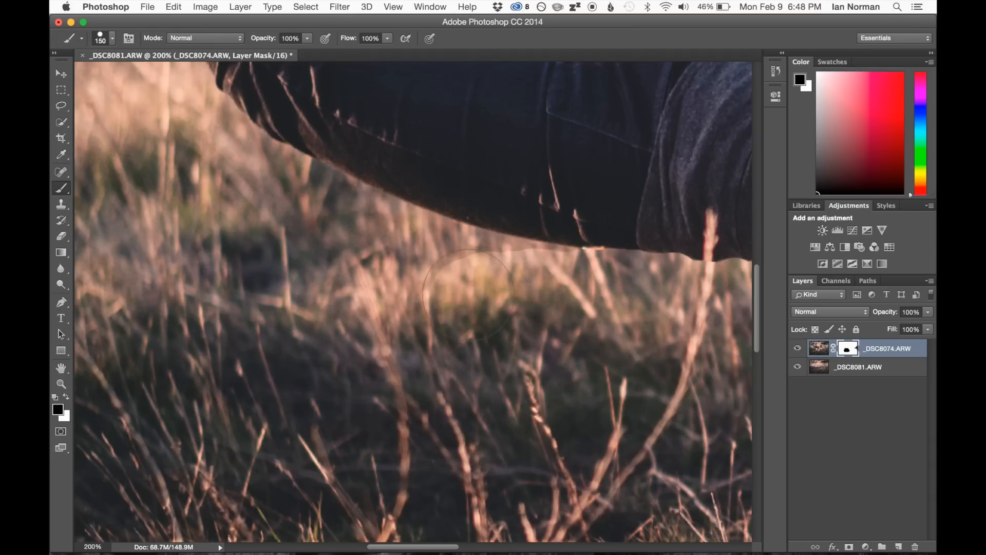
mouse_move(579, 333)
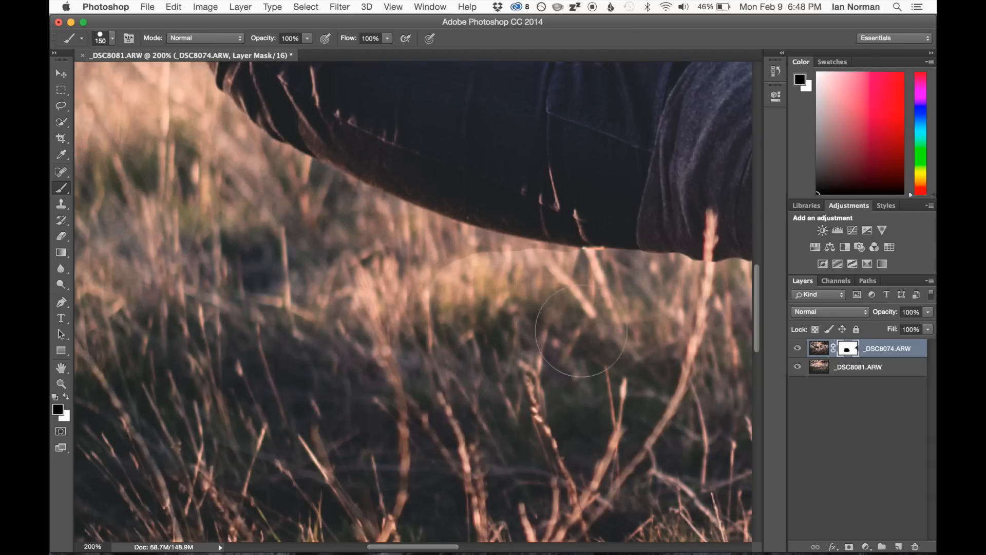
mouse_move(393, 242)
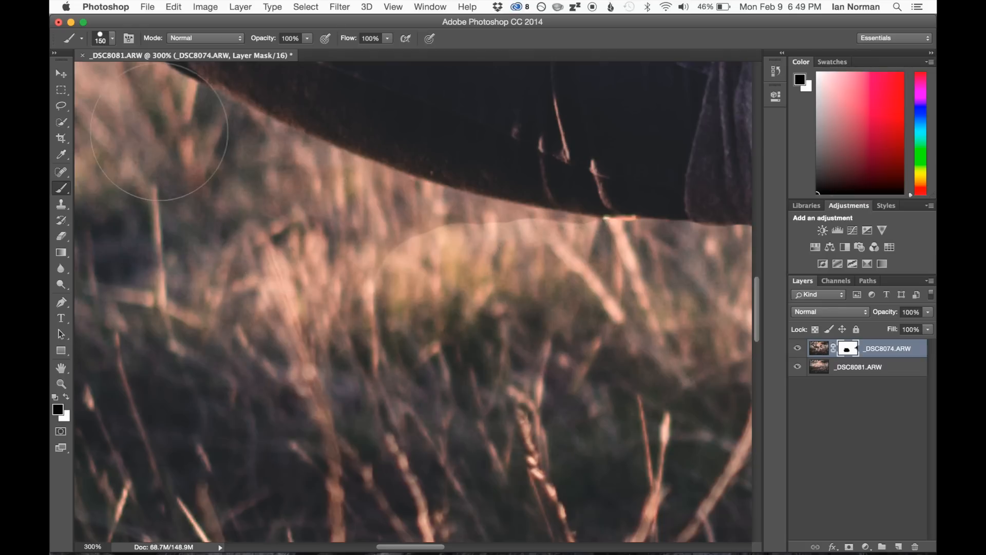
Draw a loose Lasso selection around the masked grass patch beneath the woman's body.
click(62, 106)
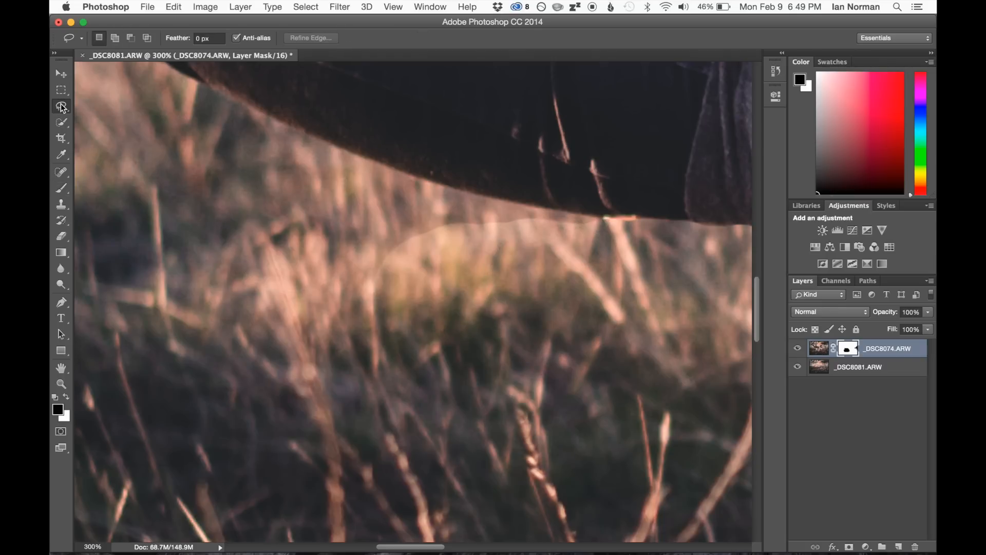
mouse_move(288, 149)
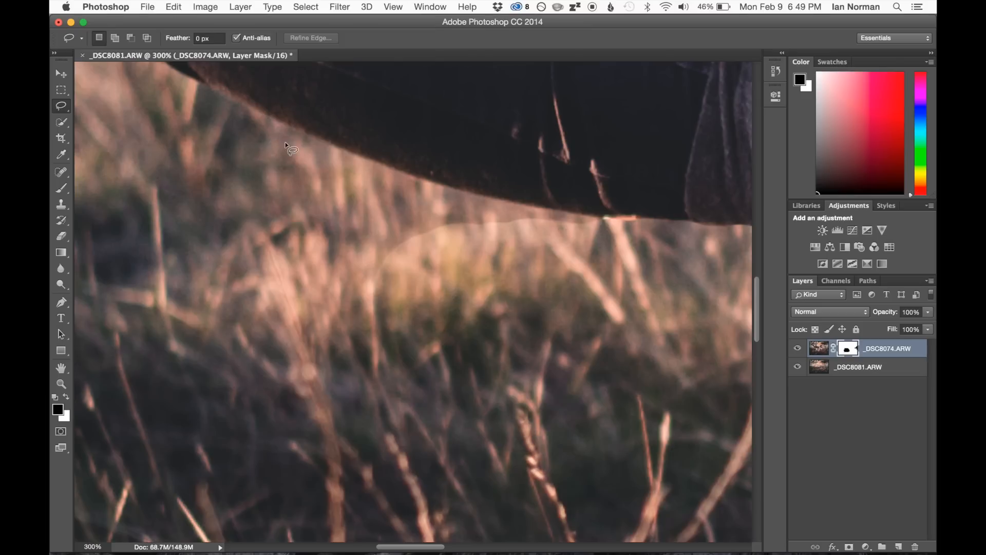
drag(287, 145, 692, 314)
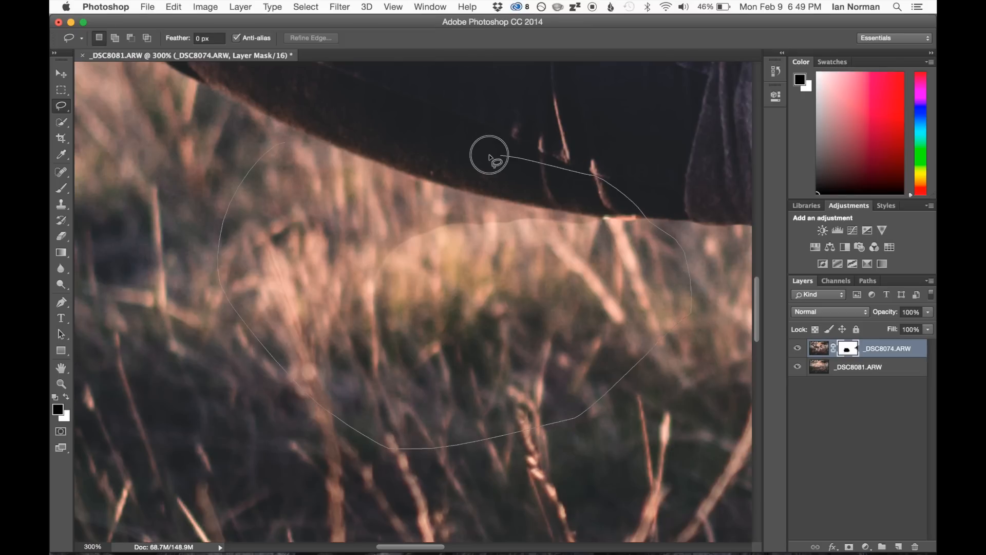
click(489, 156)
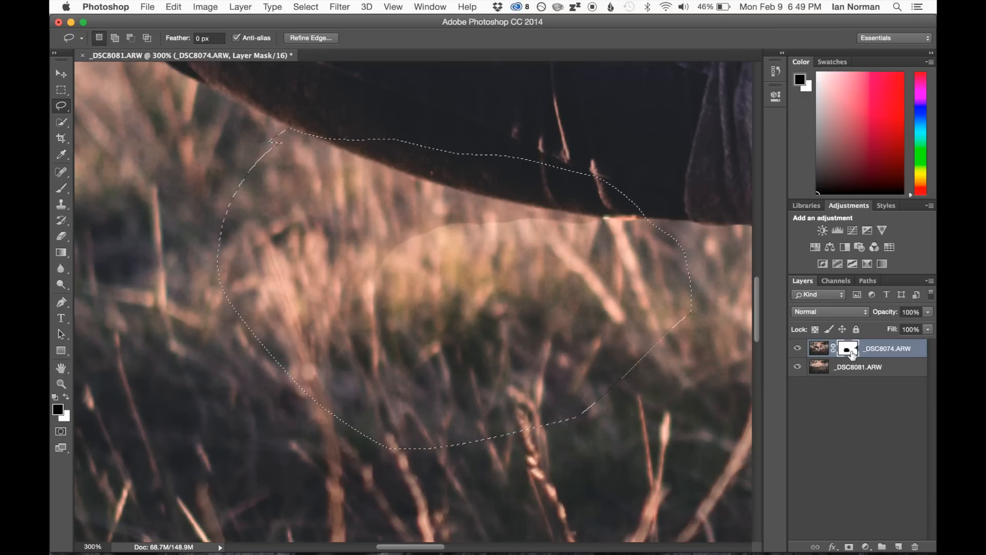
Apply a Gaussian Blur of about 6.8 pixels to the selected mask area around the grass patch.
click(339, 7)
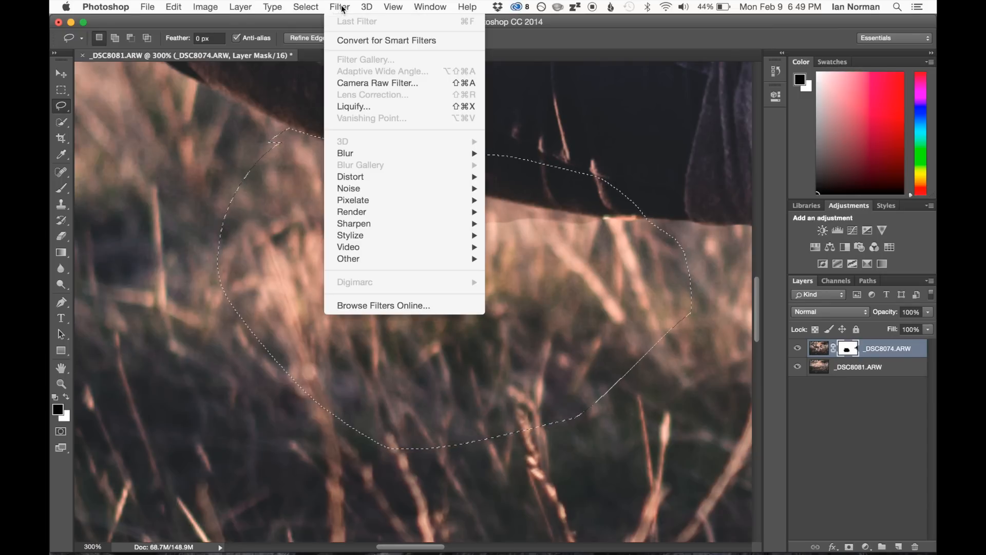
mouse_move(344, 153)
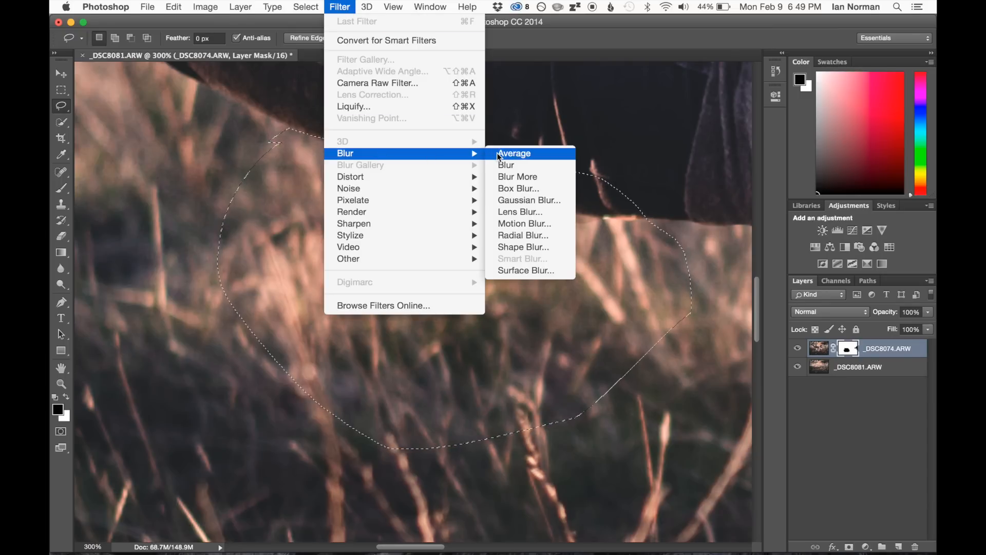
click(529, 200)
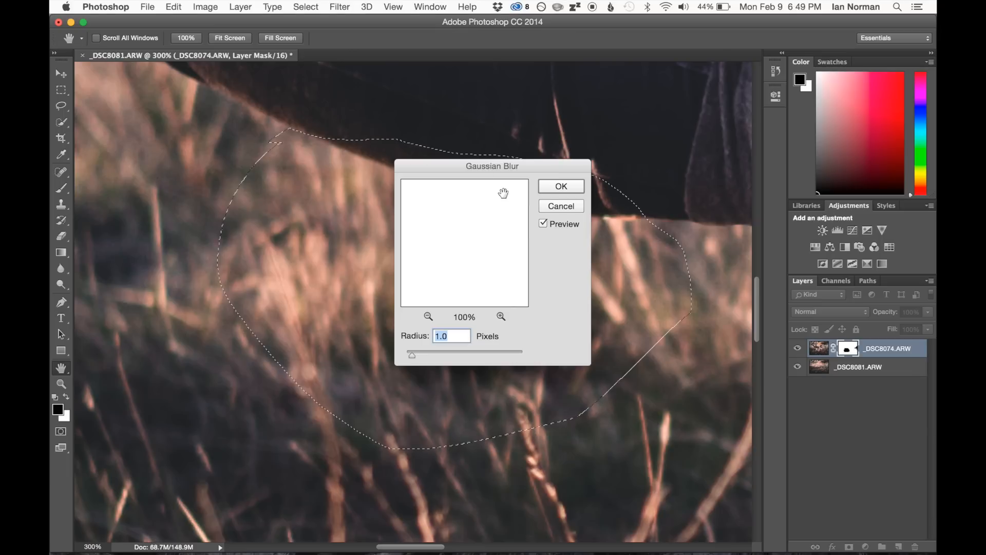
drag(492, 166, 748, 117)
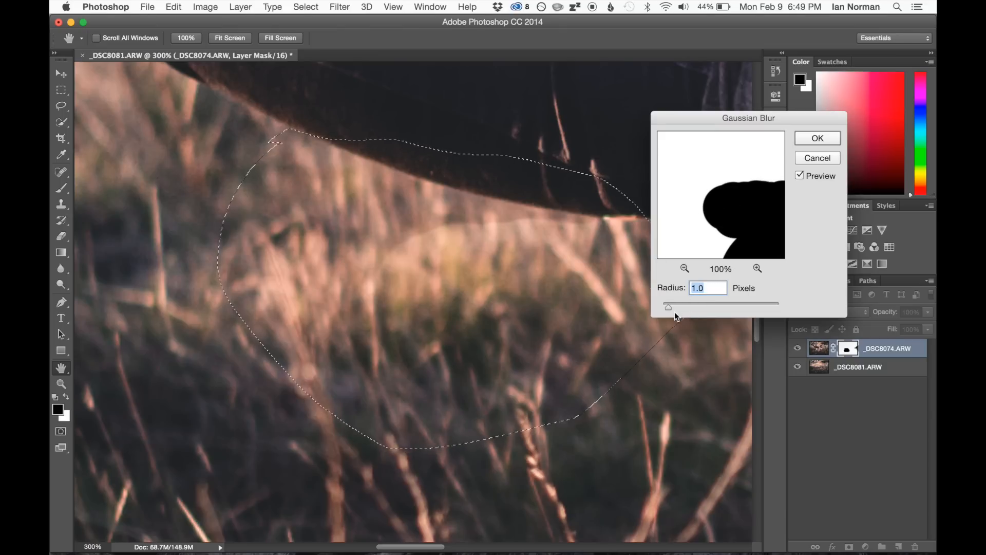
drag(668, 307, 694, 307)
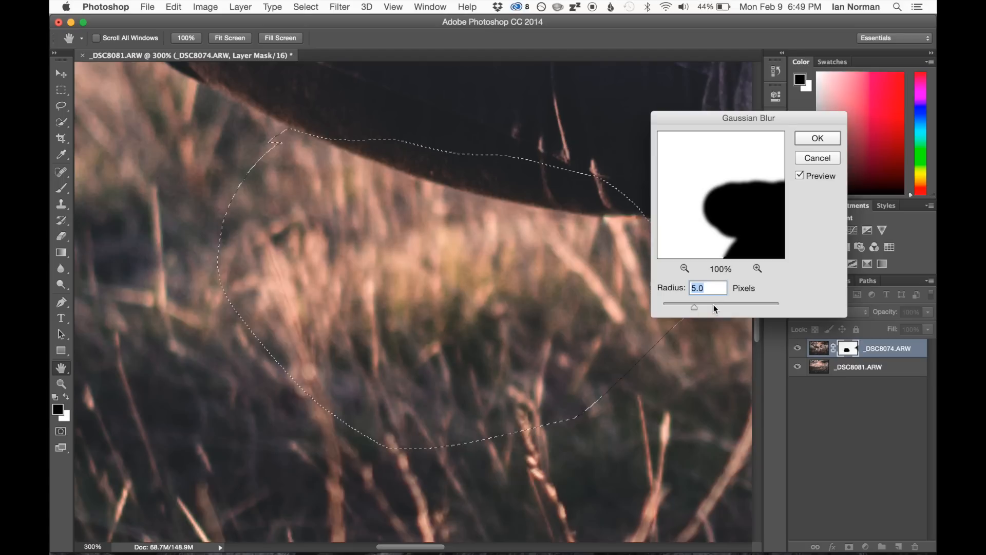
drag(693, 307, 713, 307)
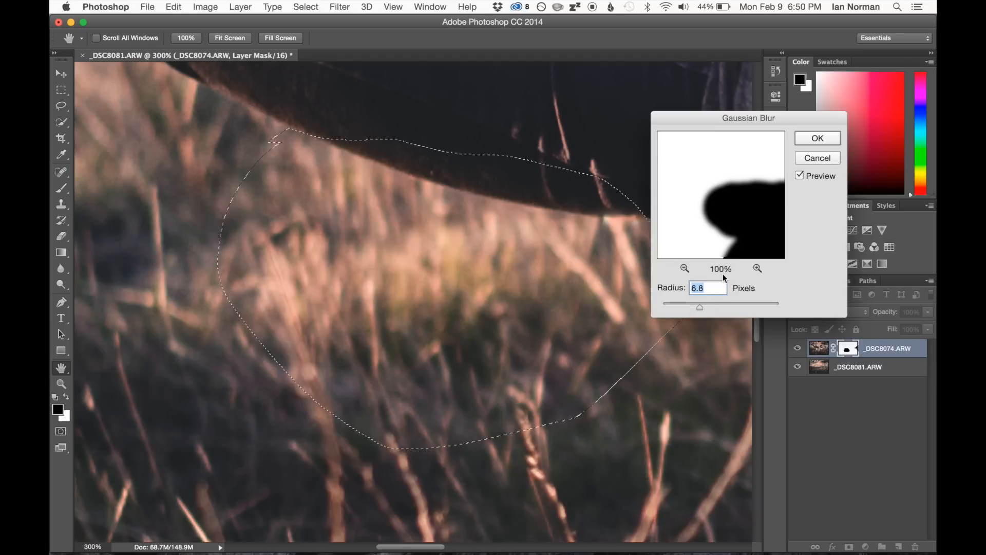
click(817, 137)
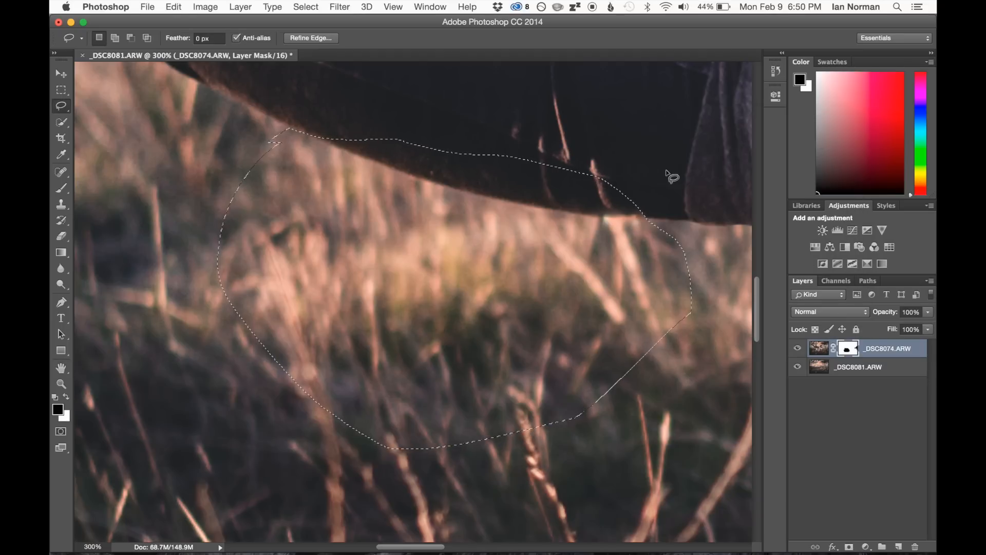
Deselect, then hide and re-show the woman's layer to compare the composite against the grass plate.
key(cmd+d)
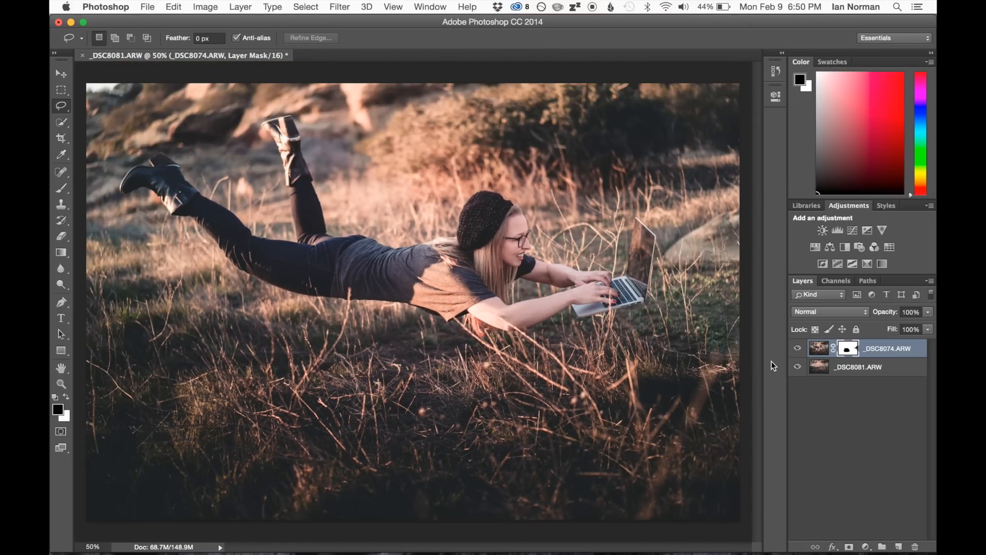
click(796, 347)
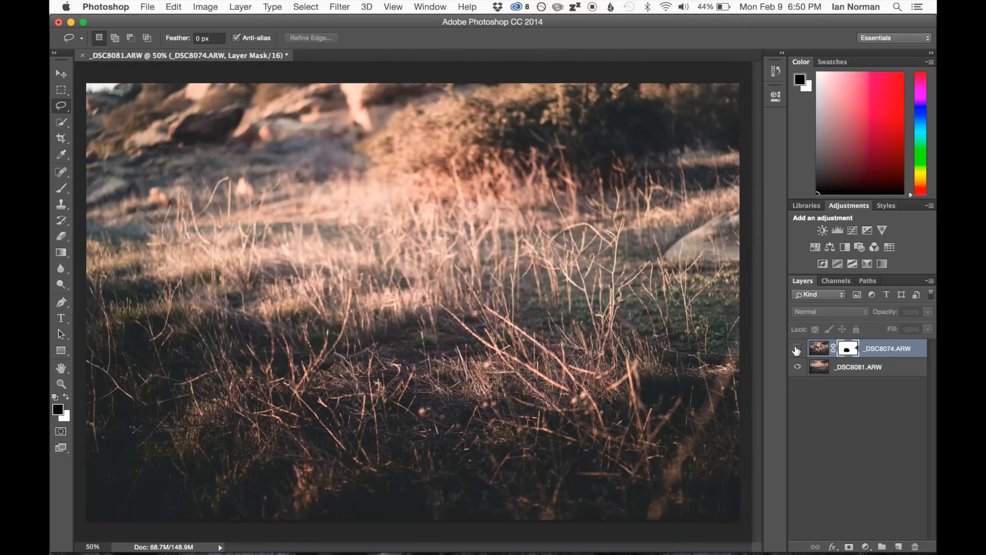
click(797, 350)
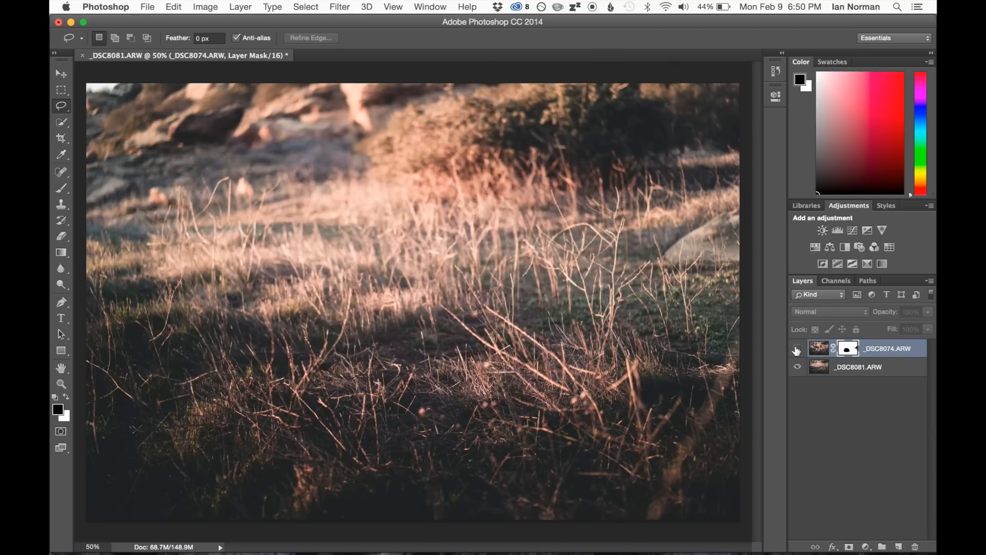
click(797, 350)
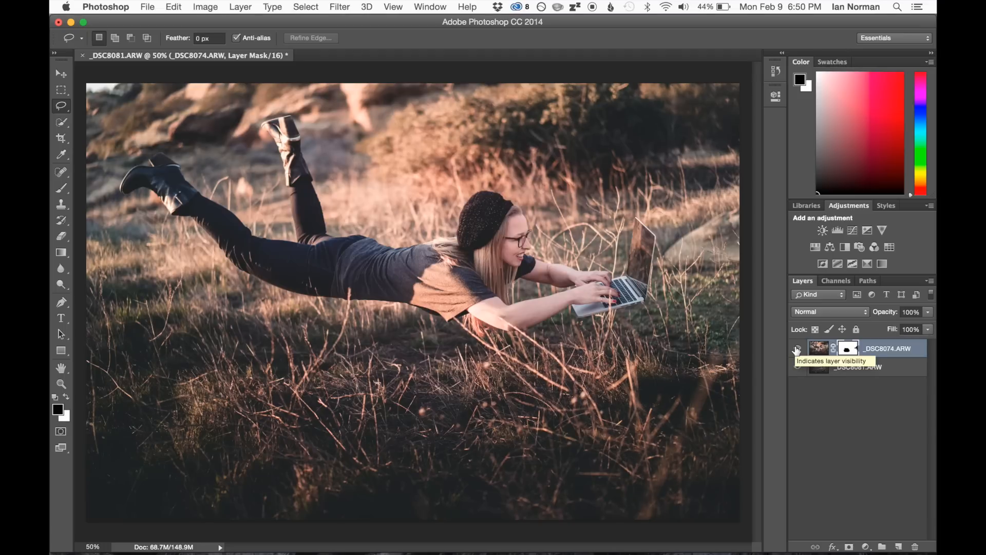